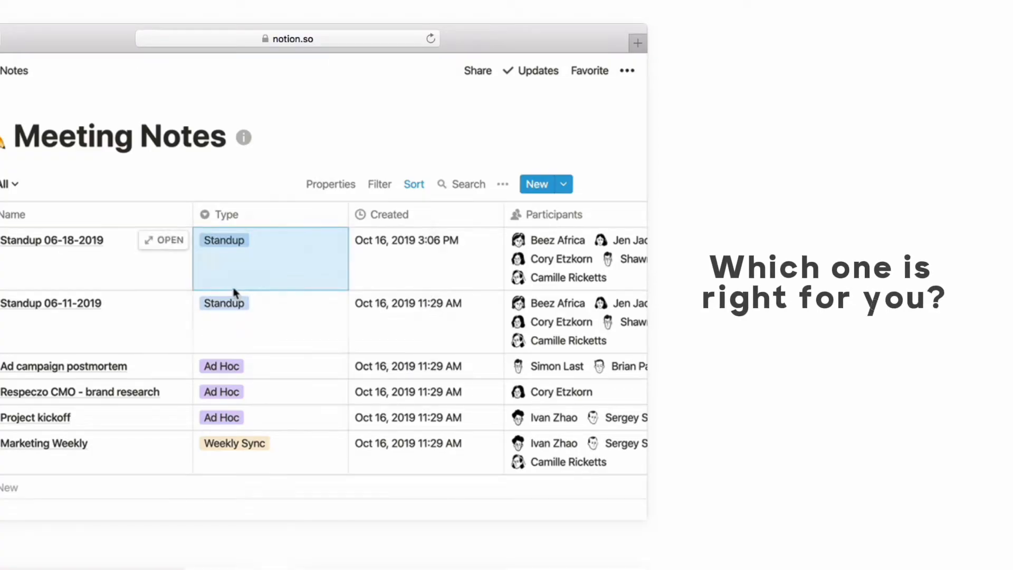
- Select the Note Format page under Free Space in the sidebar
{"action": "left_click", "coordinate": [9, 184]}
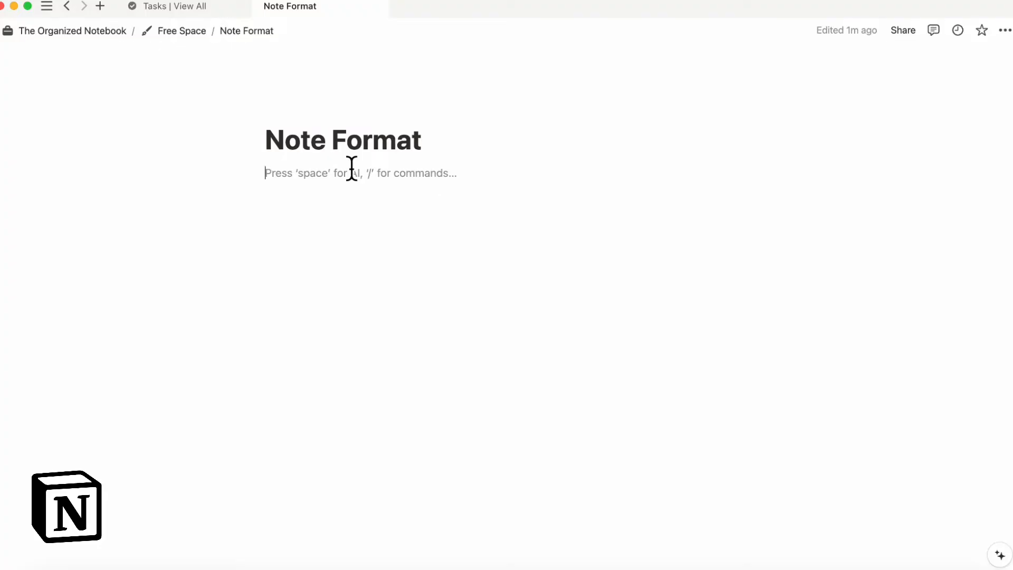
- Write the line 'Notes here' in the page body and start a new line below it
{"action": "left_click", "coordinate": [298, 172]}
{"action": "type", "text": "-"}
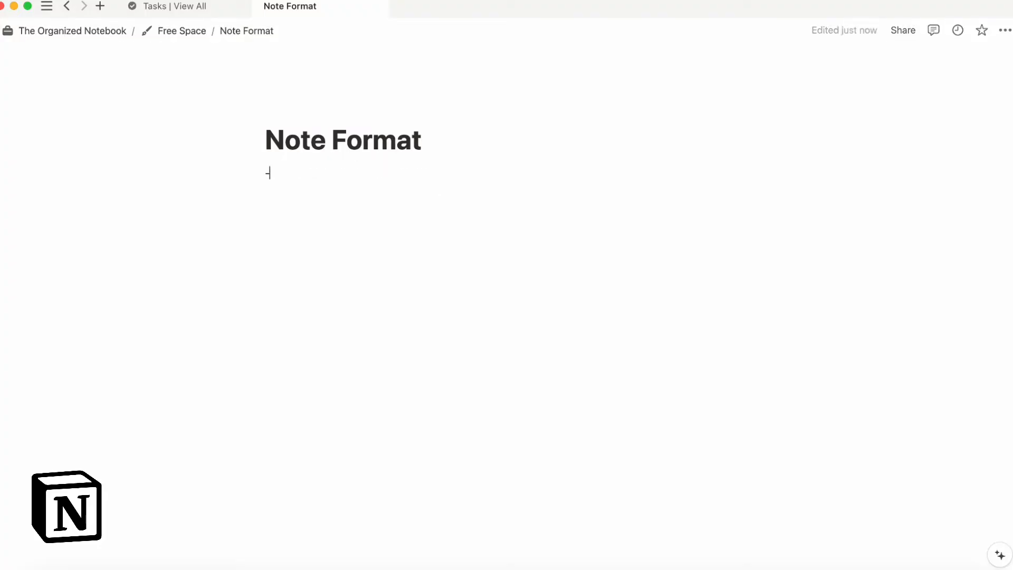
{"action": "type", "text": "Notes here"}
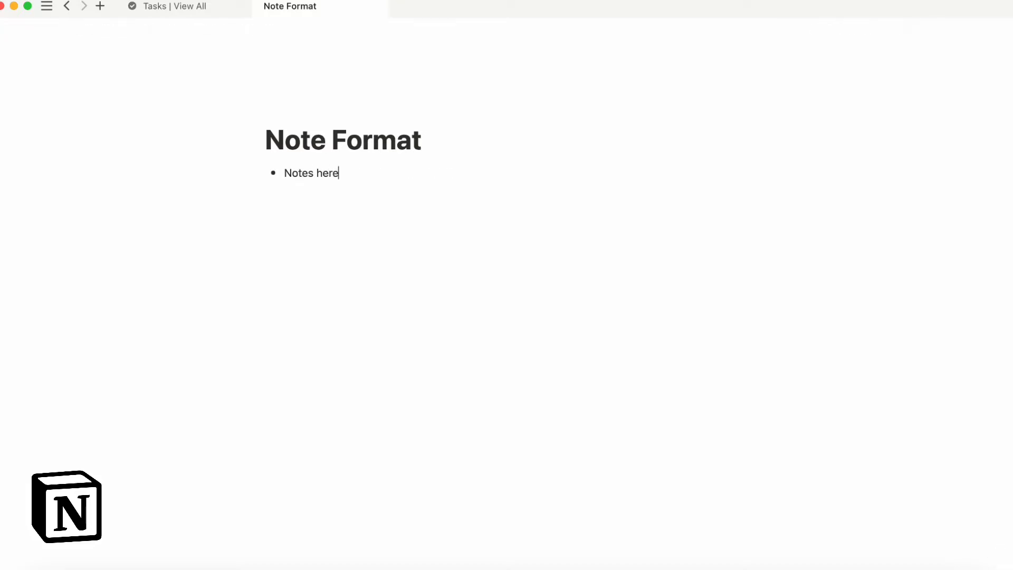
{"action": "left_click", "coordinate": [273, 193]}
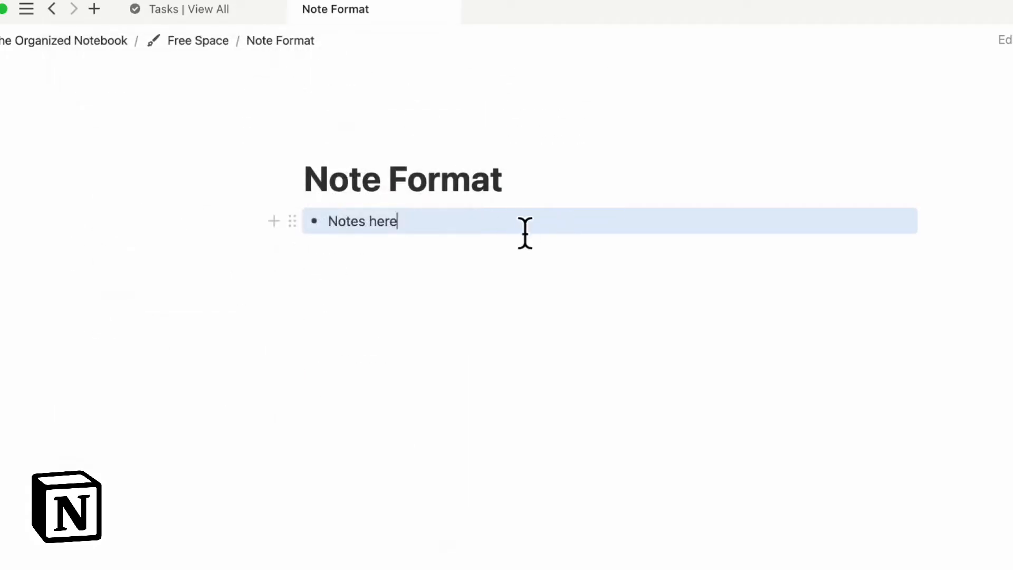
- Select the 'Notes here' text and give it a colour from the A colour choices
{"action": "double_click", "coordinate": [321, 220]}
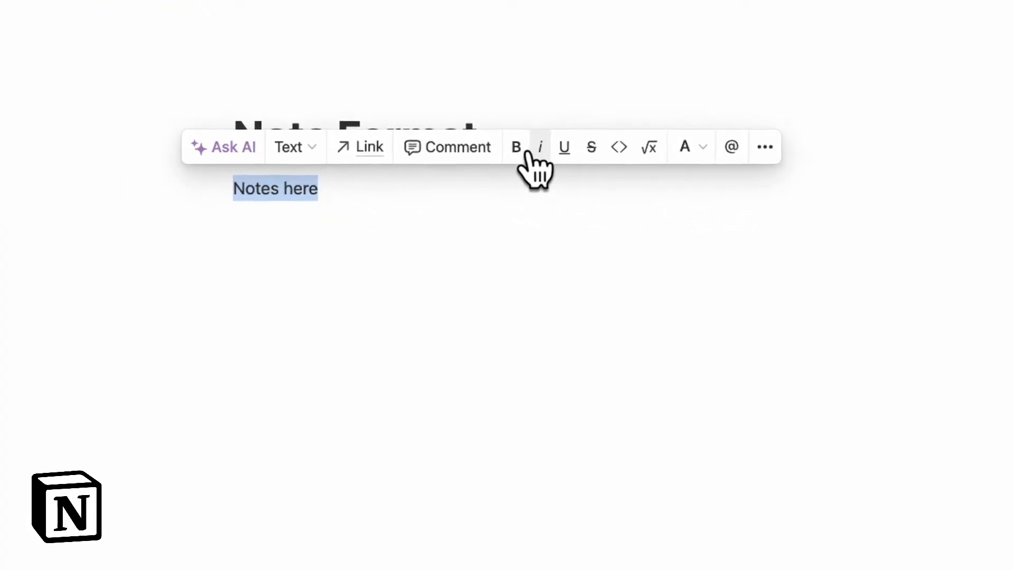
{"action": "left_click", "coordinate": [684, 146]}
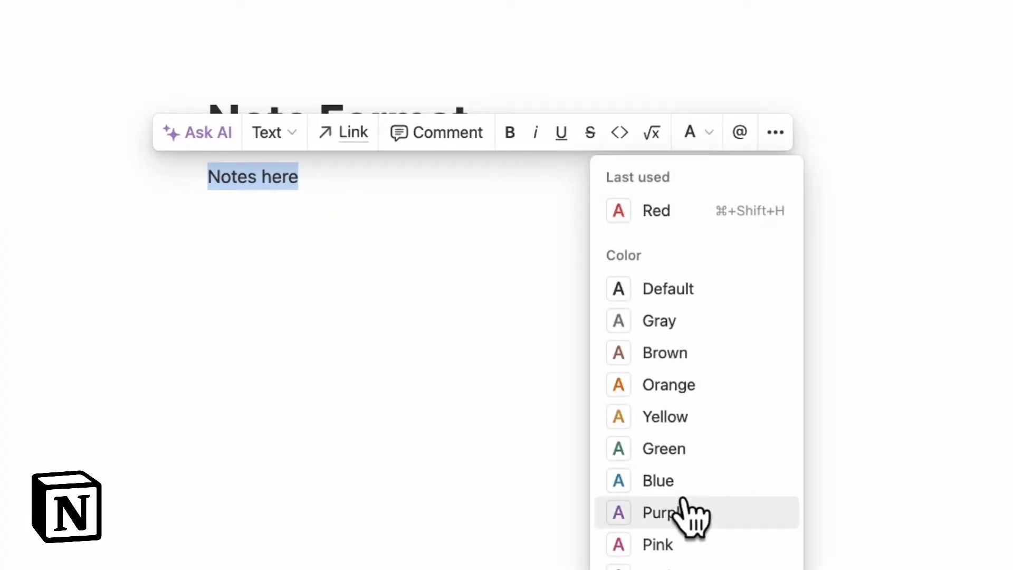
{"action": "left_click", "coordinate": [659, 512]}
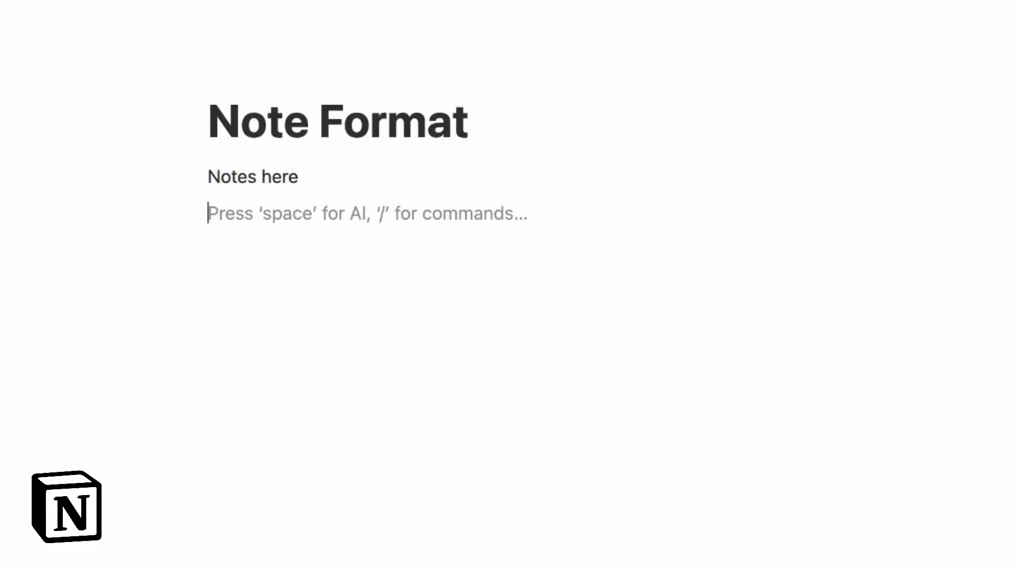
- Insert an Image block via /ima, then browse the / block menu on the next line
{"action": "type", "text": "/ima"}
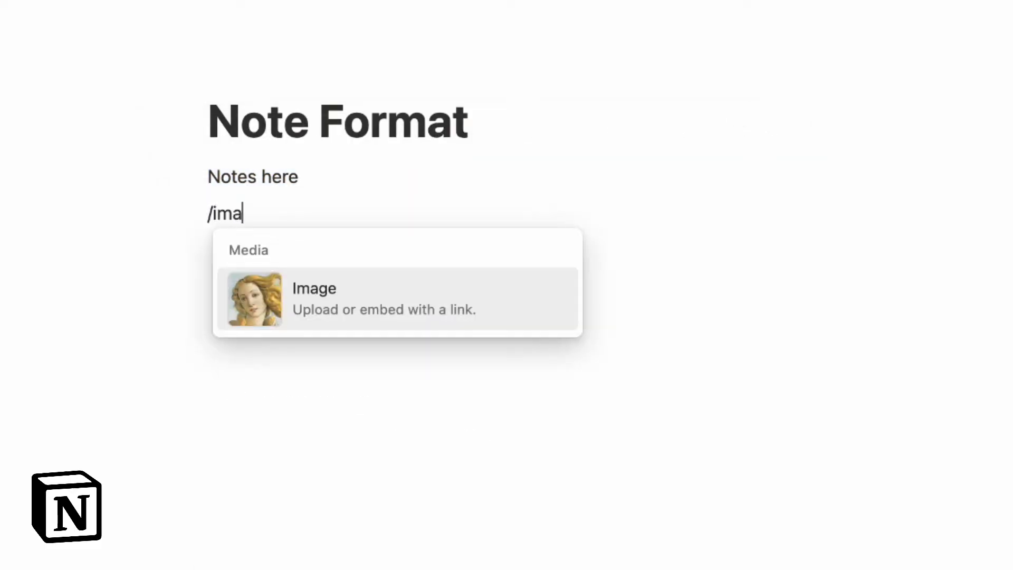
{"action": "left_click", "coordinate": [315, 297]}
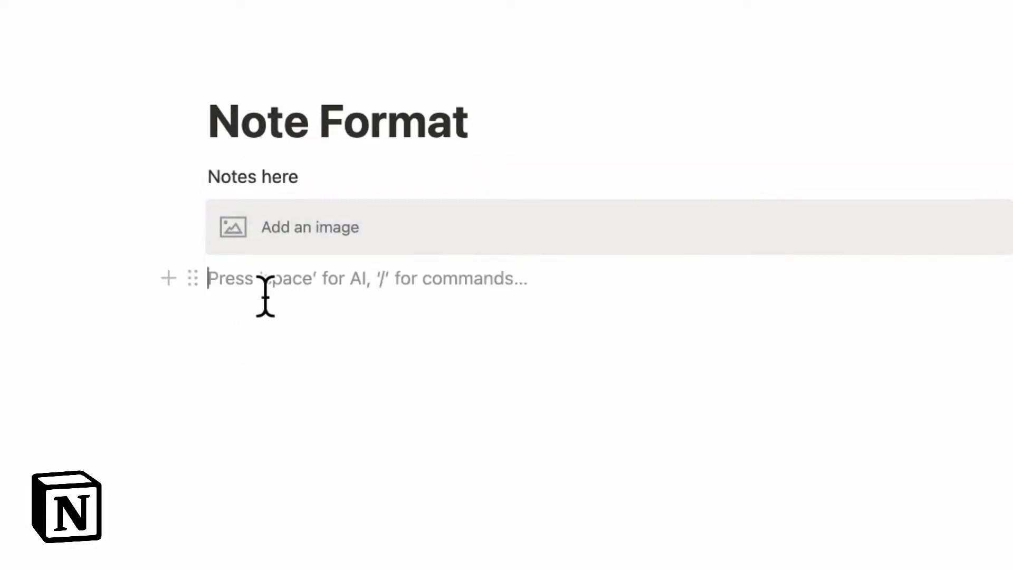
{"action": "type", "text": "/"}
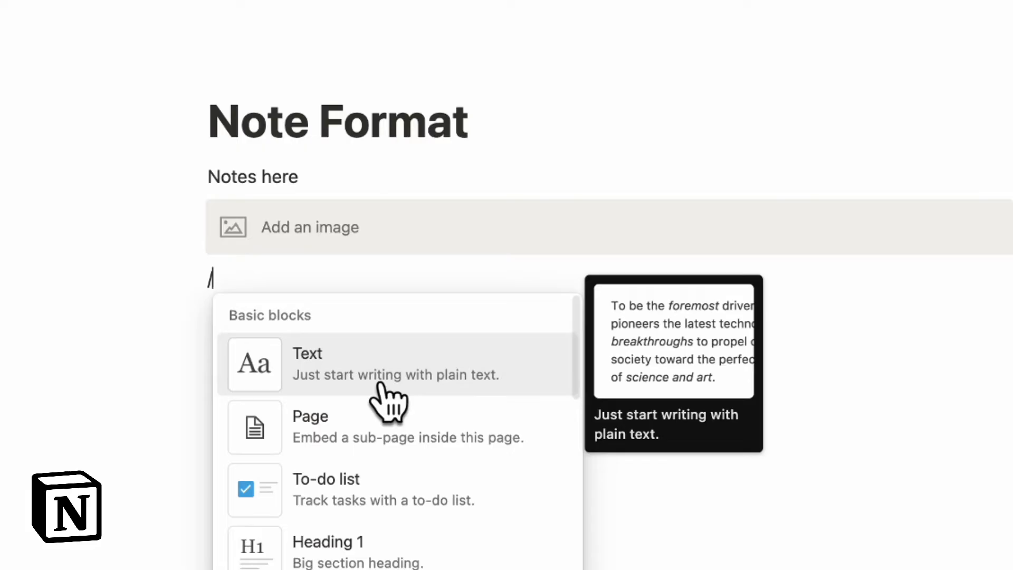
{"action": "scroll", "scroll_direction": "down", "scroll_amount": 3}
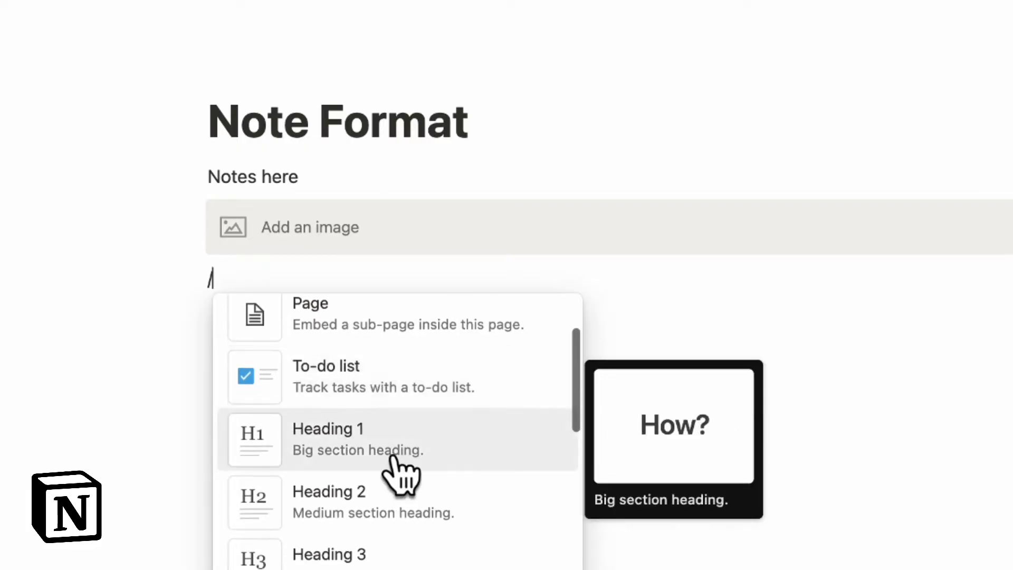
{"action": "mouse_move", "coordinate": [430, 478]}
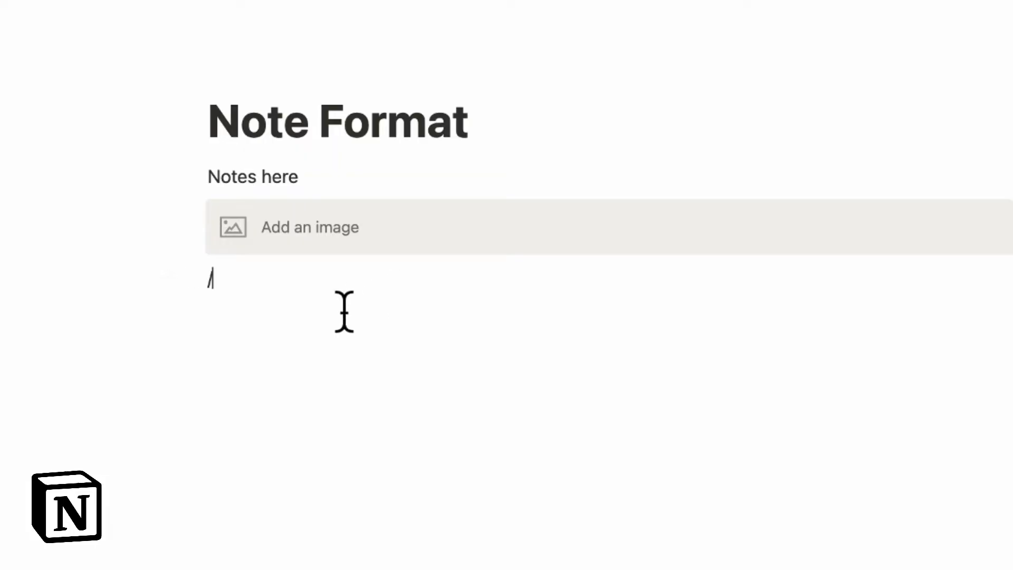
{"action": "mouse_move", "coordinate": [559, 545]}
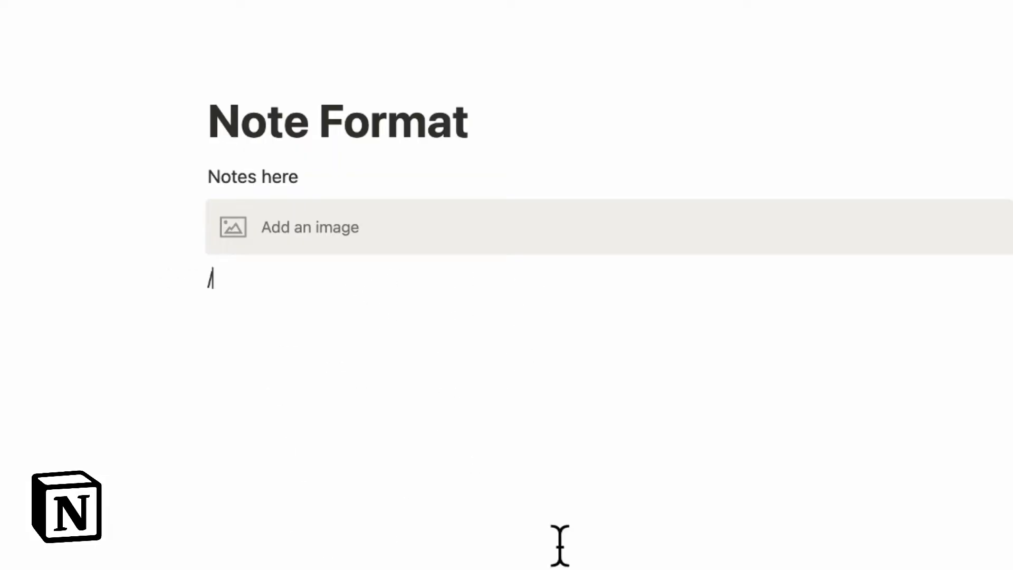
{"action": "mouse_move", "coordinate": [337, 327]}
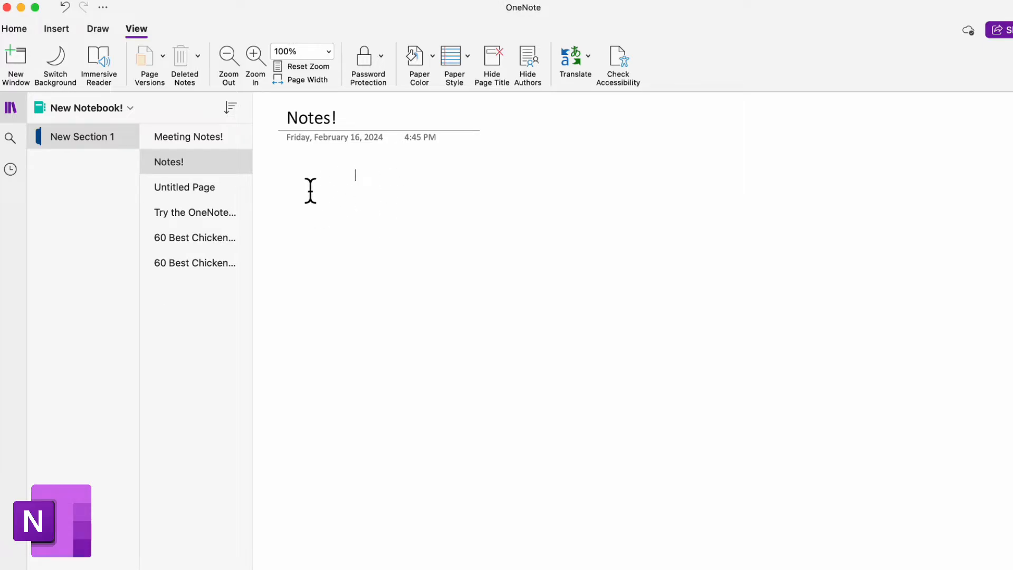
{"action": "mouse_move", "coordinate": [493, 186]}
{"action": "type", "text": "- N"}
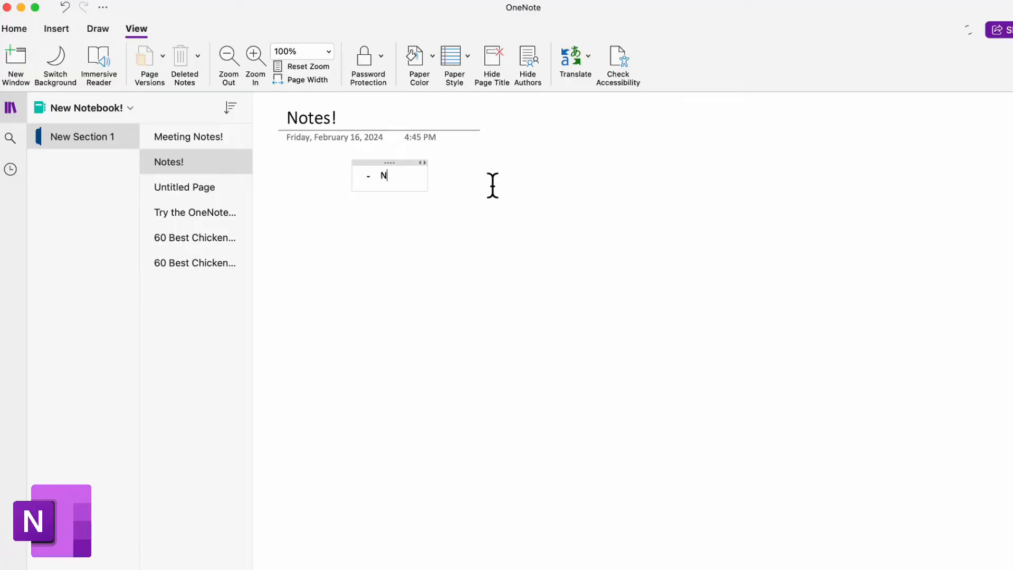
- Write the 'Note here' bullet and drag its note box up under the date
{"action": "type", "text": "ote here"}
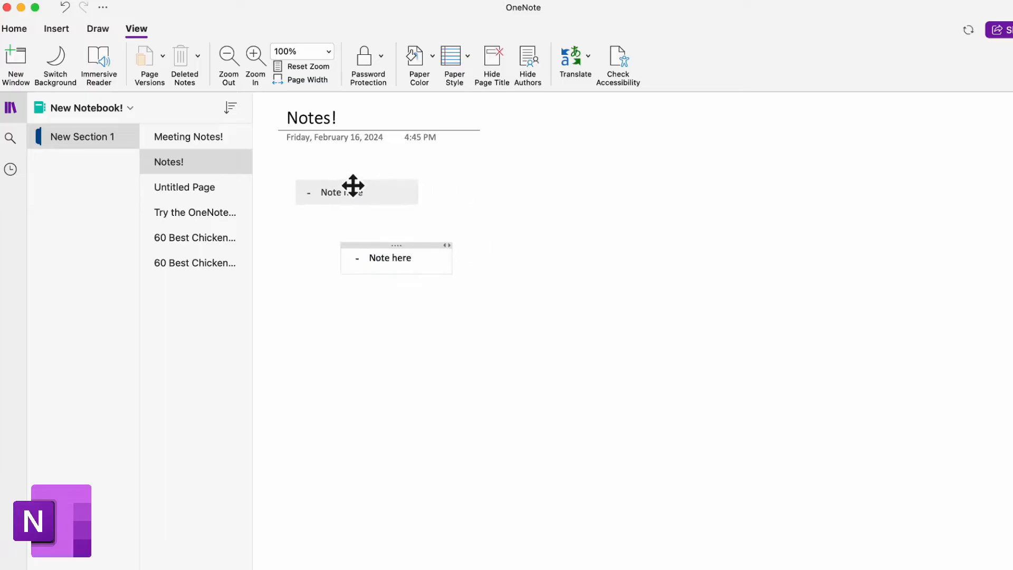
{"action": "left_click_drag", "start_coordinate": [396, 257], "coordinate": [479, 173]}
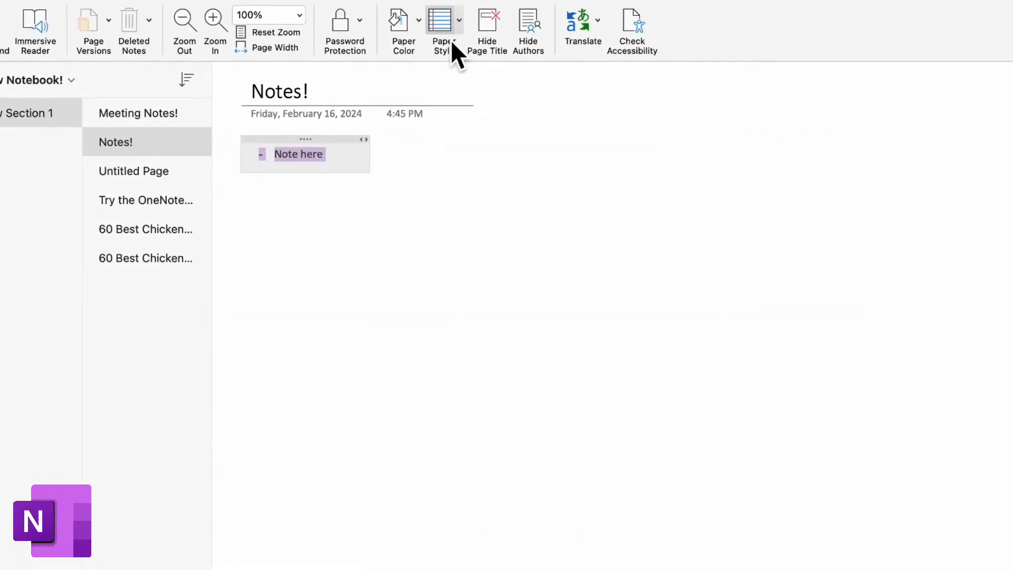
{"action": "left_click", "coordinate": [399, 25]}
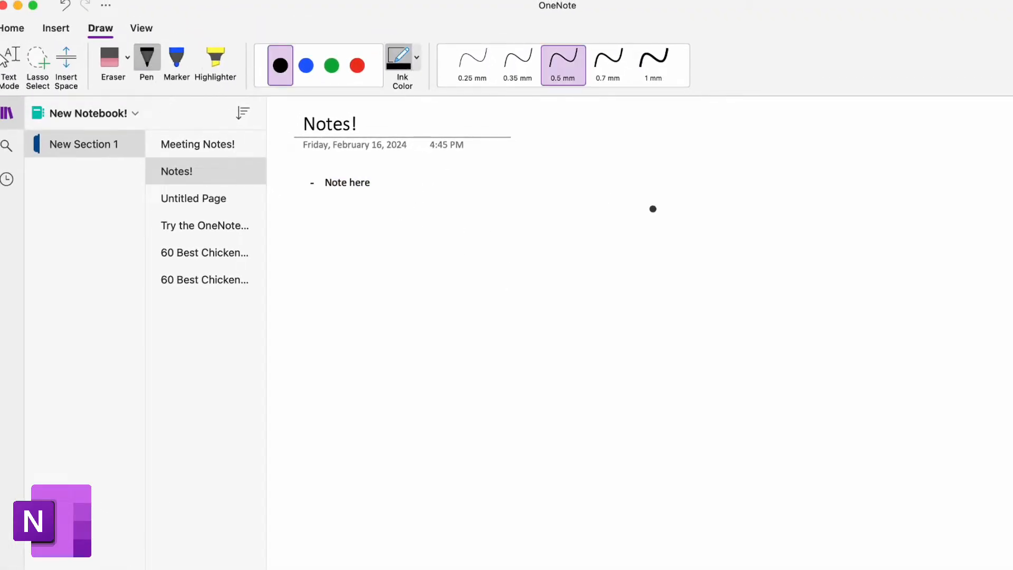
- Draw a freehand pen loop on the right of the page, then select the Note here box
{"action": "left_click_drag", "start_coordinate": [652, 209], "coordinate": [746, 194]}
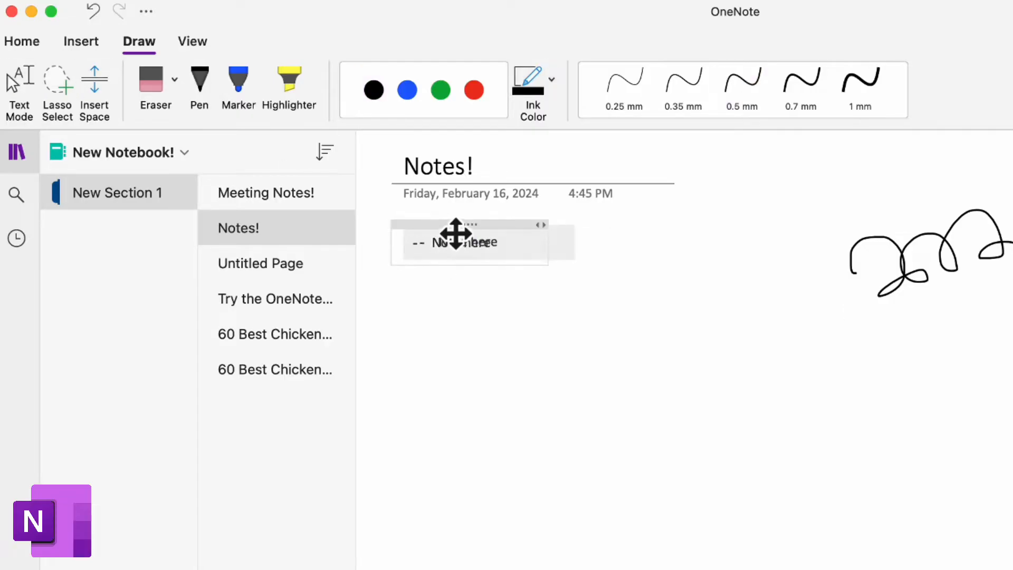
{"action": "left_click", "coordinate": [81, 41]}
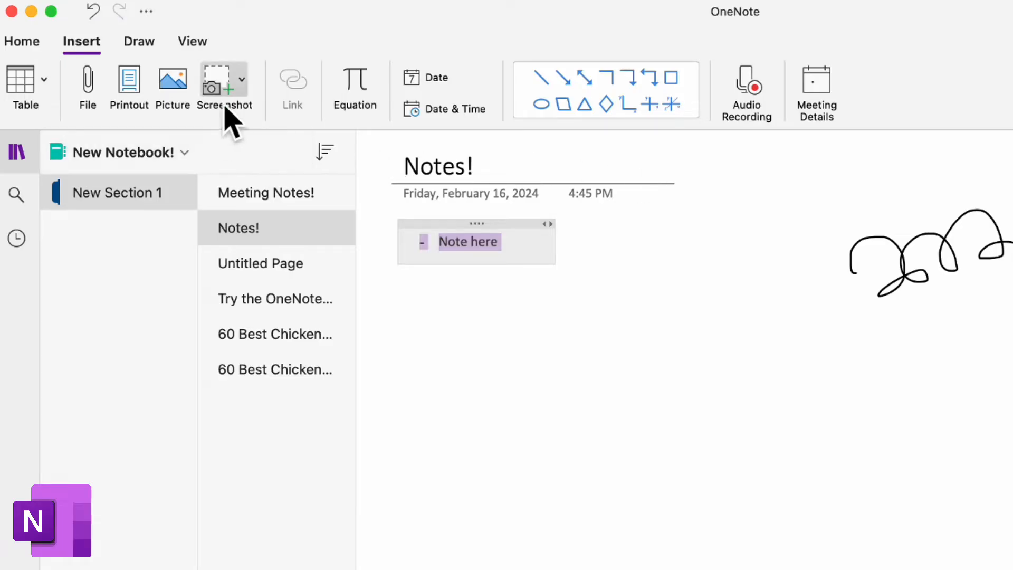
- Add a 'Shopping list' note with a To Do tag item and reposition its box below Note here
{"action": "left_click", "coordinate": [24, 81]}
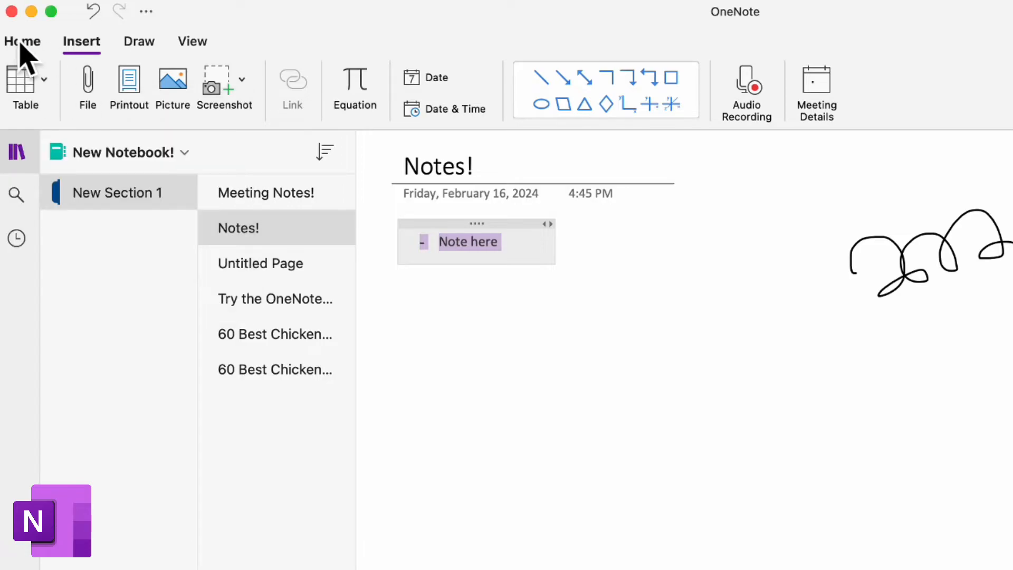
{"action": "left_click", "coordinate": [22, 41]}
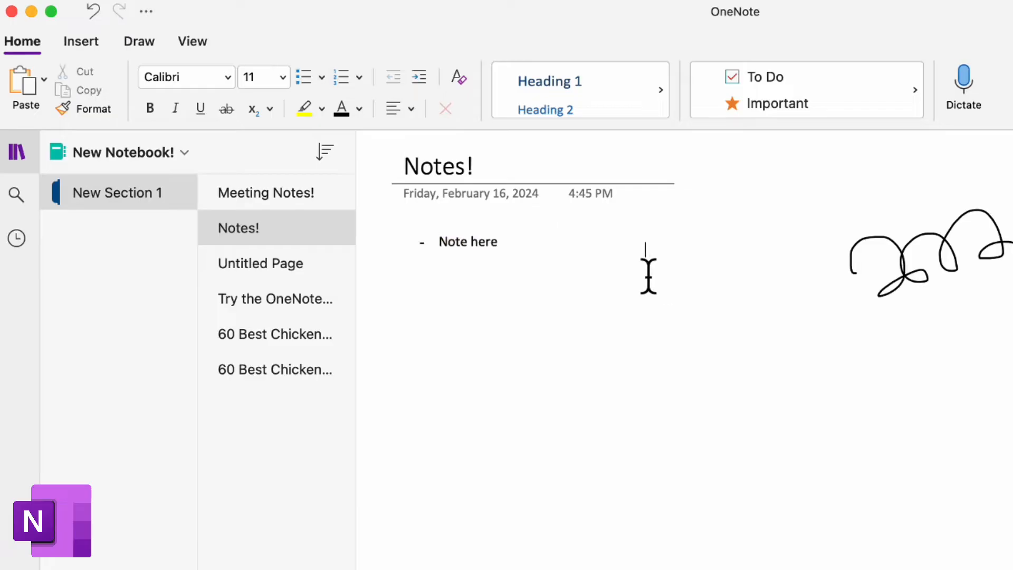
{"action": "mouse_move", "coordinate": [688, 278]}
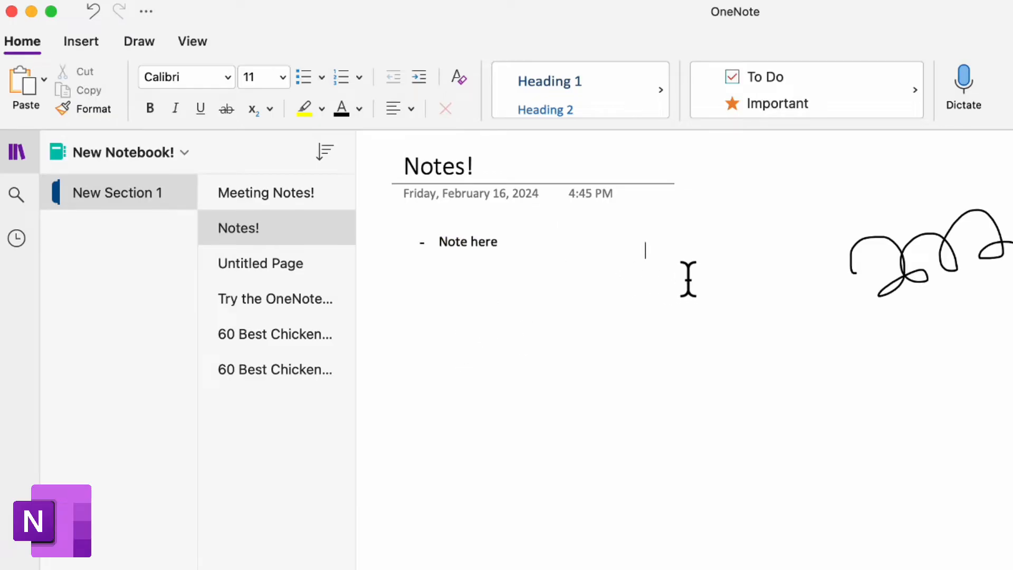
{"action": "type", "text": "Shopping list"}
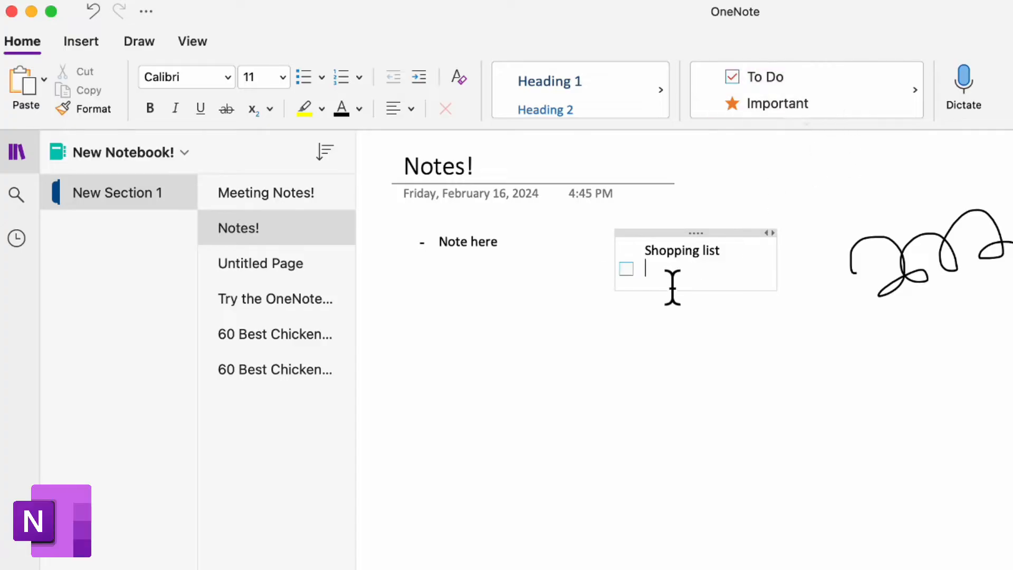
{"action": "type", "text": "to"}
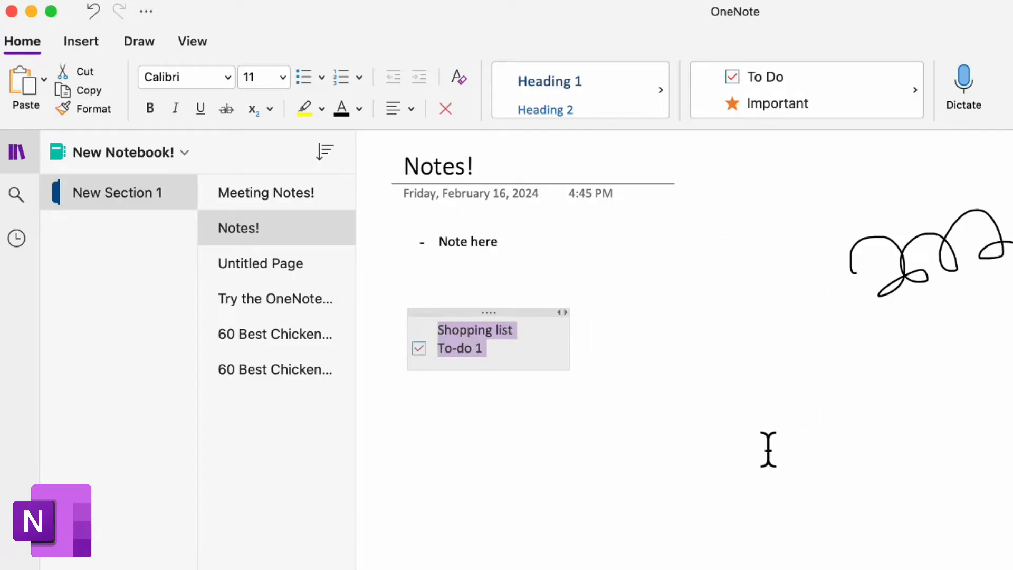
{"action": "mouse_move", "coordinate": [968, 289]}
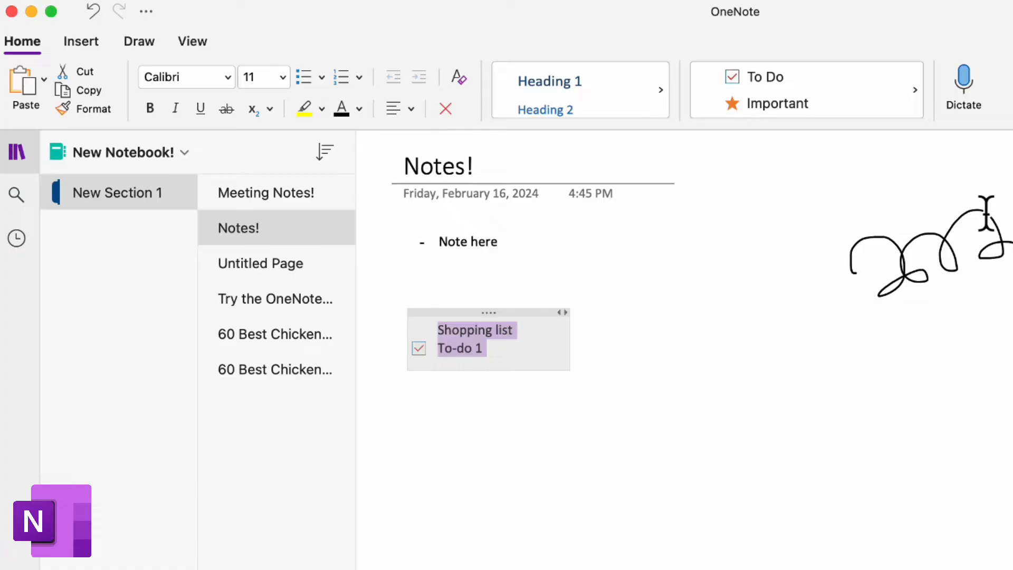
{"action": "mouse_move", "coordinate": [764, 289]}
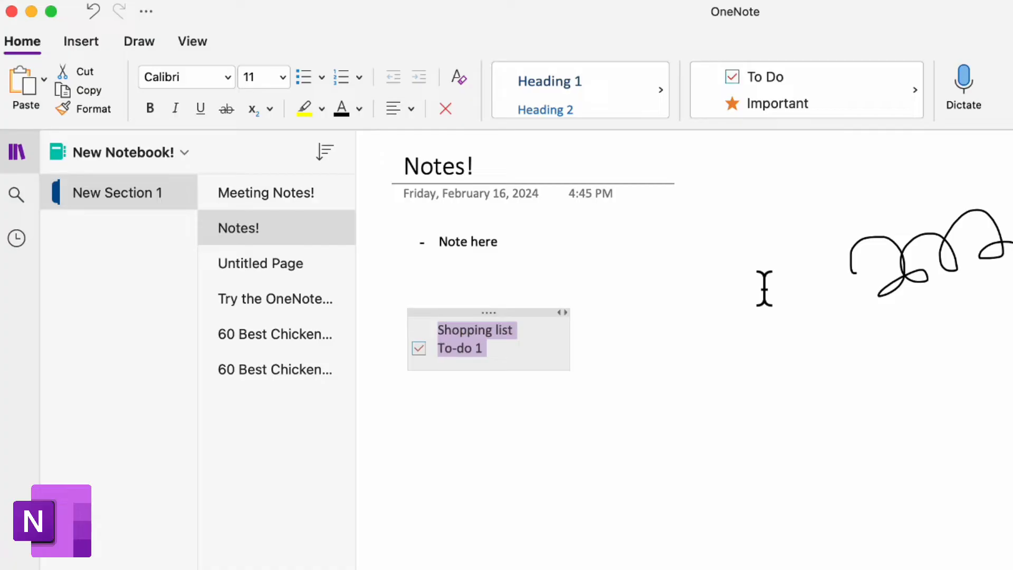
{"action": "mouse_move", "coordinate": [500, 326]}
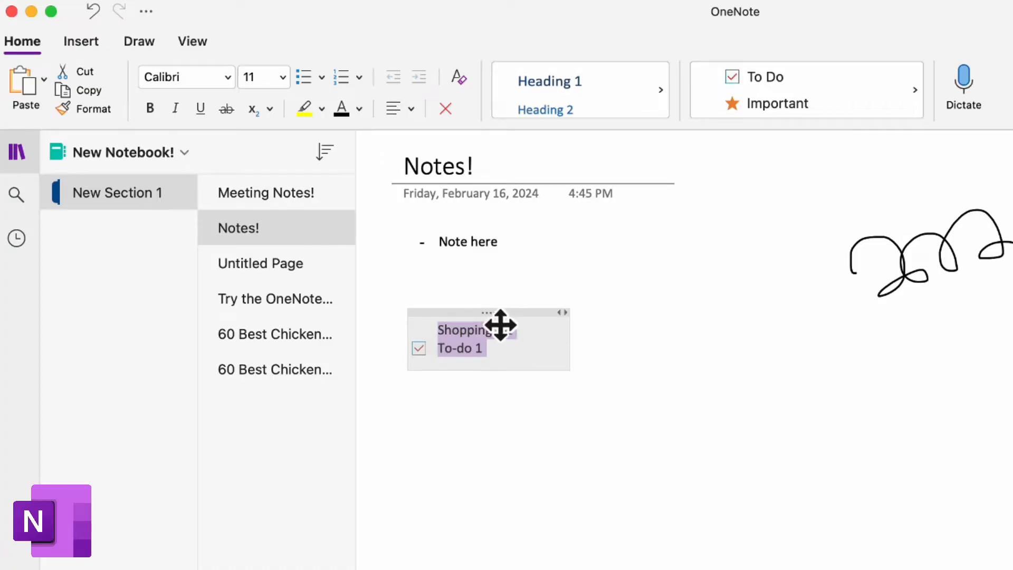
{"action": "left_click_drag", "start_coordinate": [500, 325], "coordinate": [500, 289]}
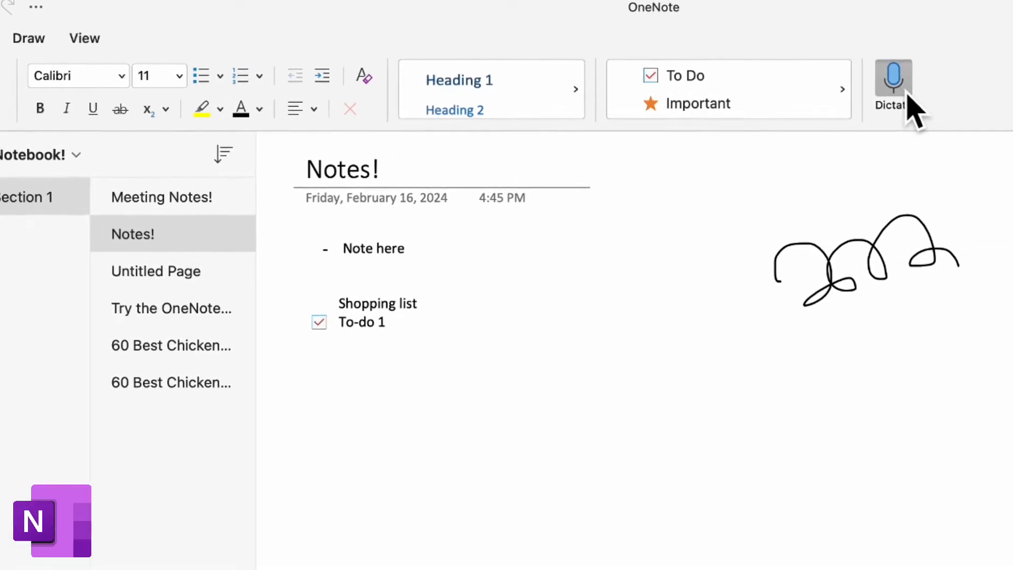
- Start Dictate, record speech and have 'So I can start talking and it's going to…' appear as text
{"action": "left_click", "coordinate": [893, 78]}
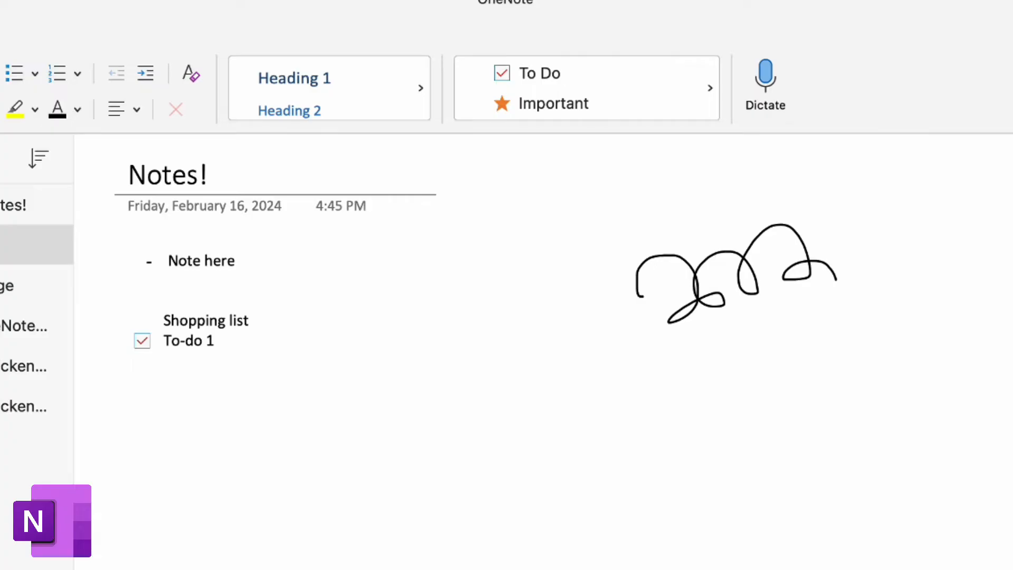
{"action": "left_click", "coordinate": [765, 84]}
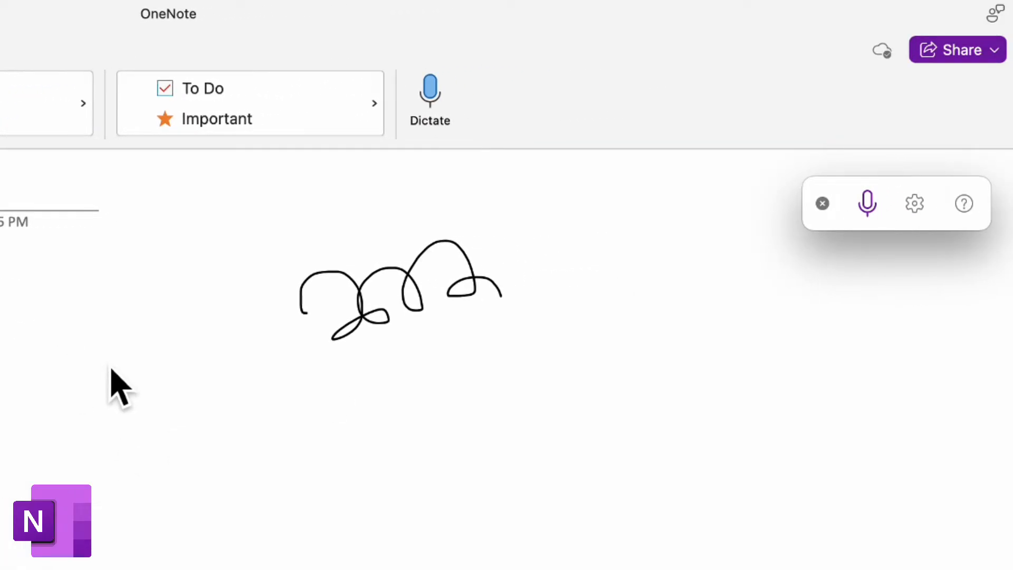
{"action": "left_click", "coordinate": [867, 203]}
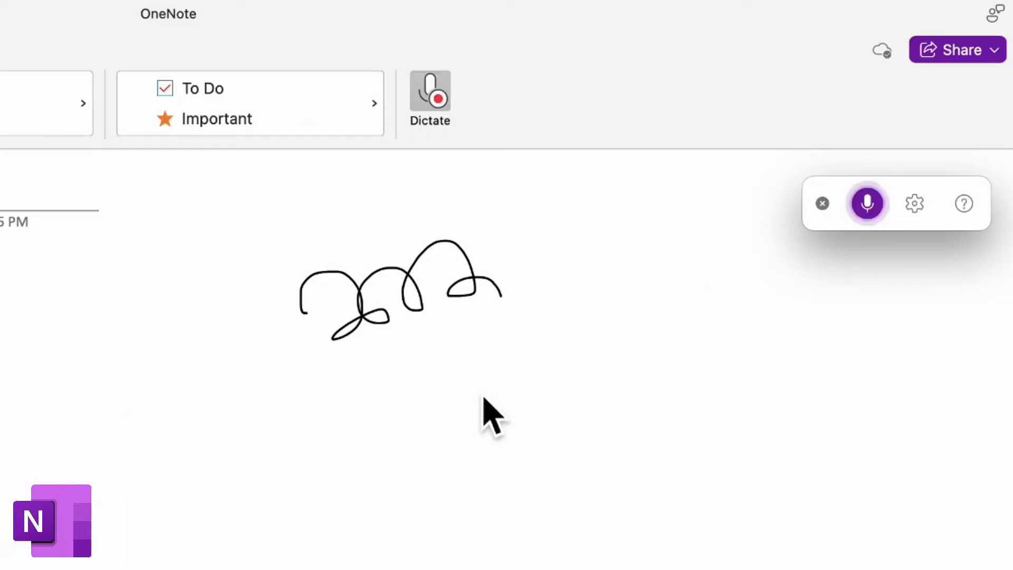
{"action": "type", "text": "So j can start"}
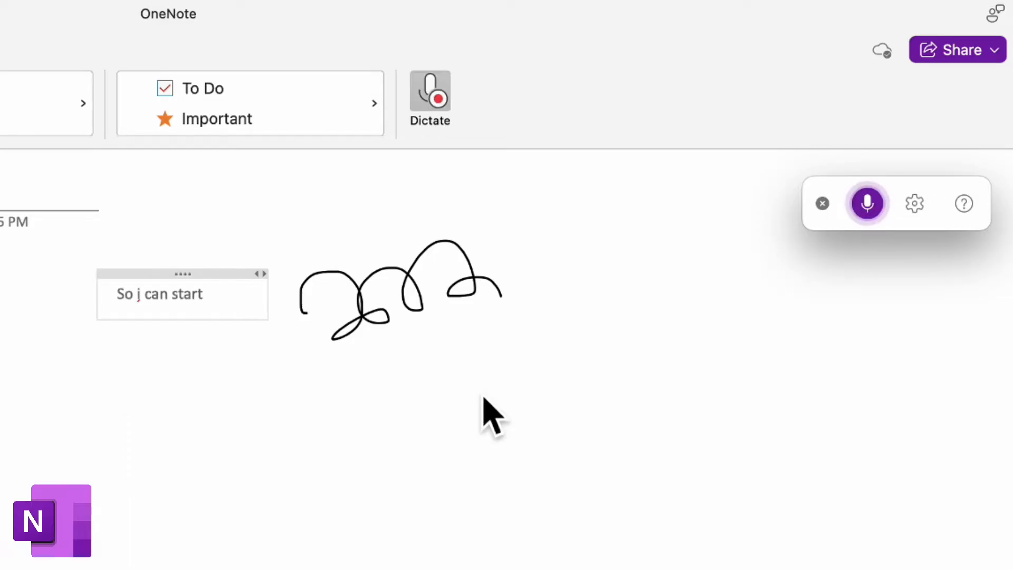
{"action": "type", "text": "talking and it's going to"}
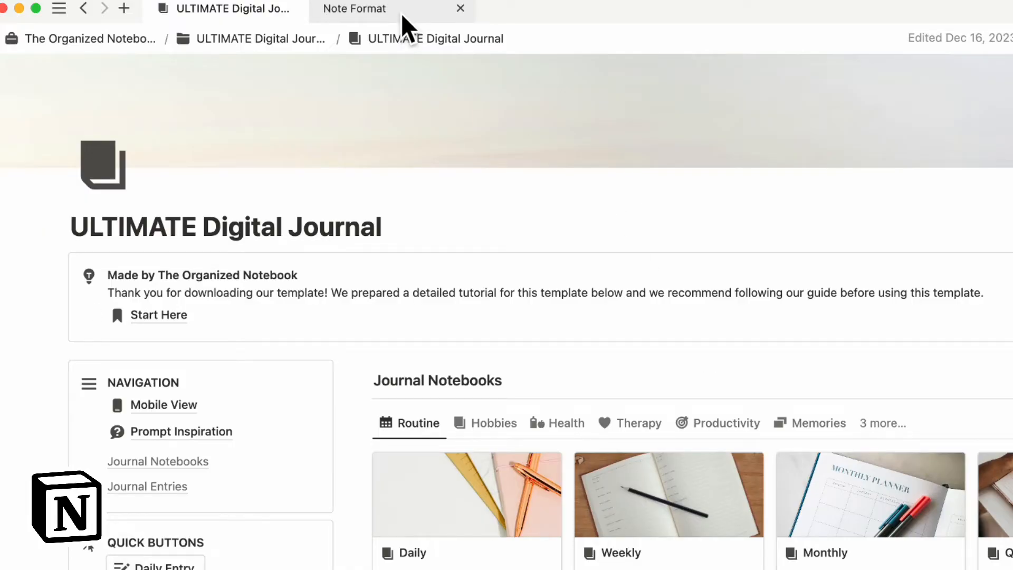
{"action": "mouse_move", "coordinate": [404, 26]}
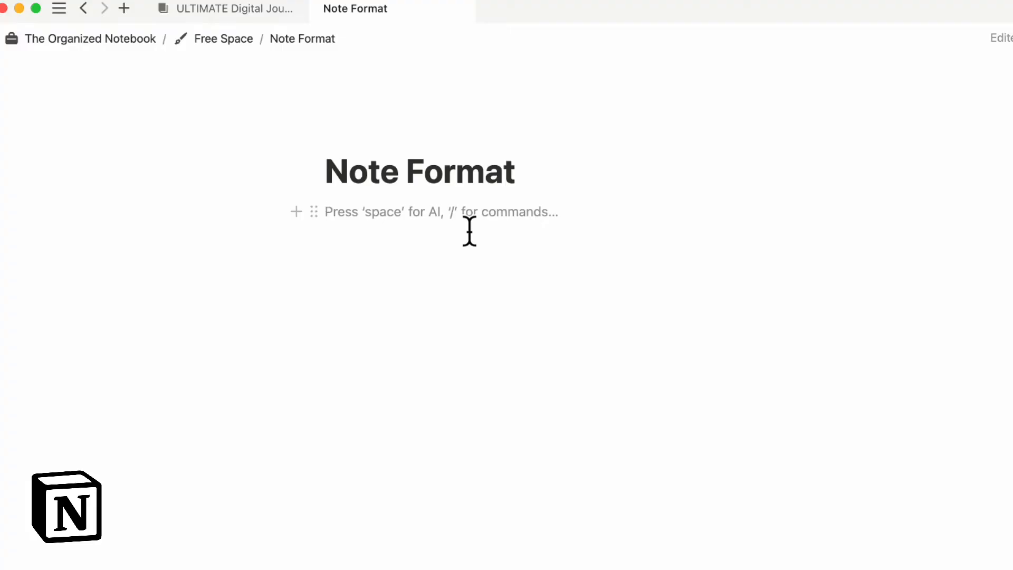
{"action": "mouse_move", "coordinate": [388, 253]}
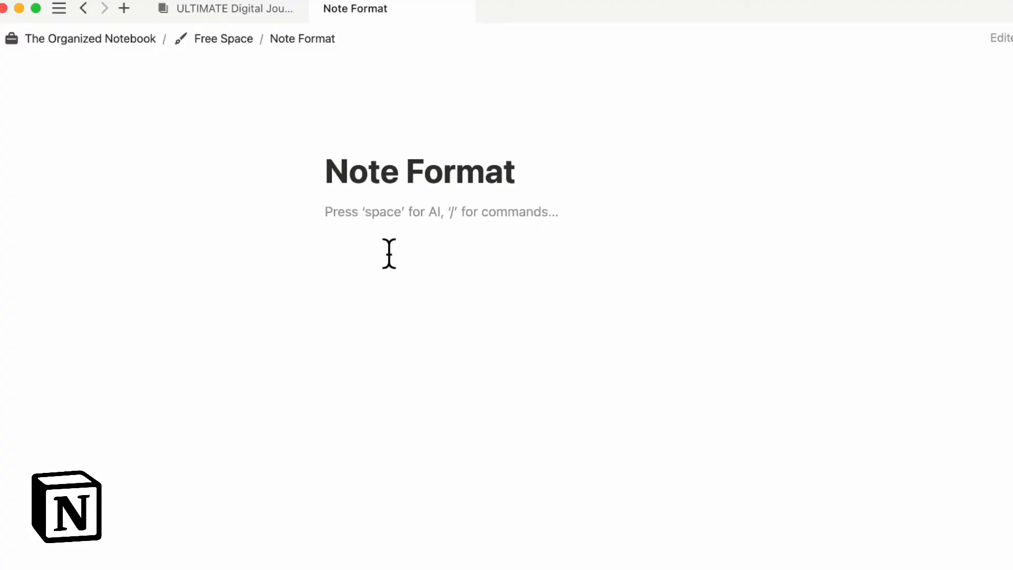
{"action": "mouse_move", "coordinate": [377, 207]}
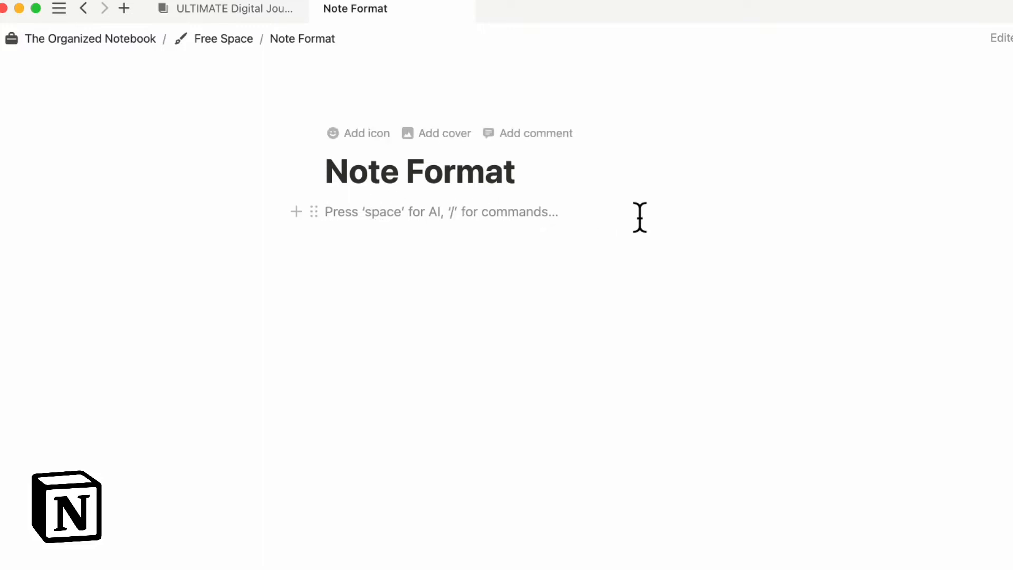
{"action": "mouse_move", "coordinate": [639, 217]}
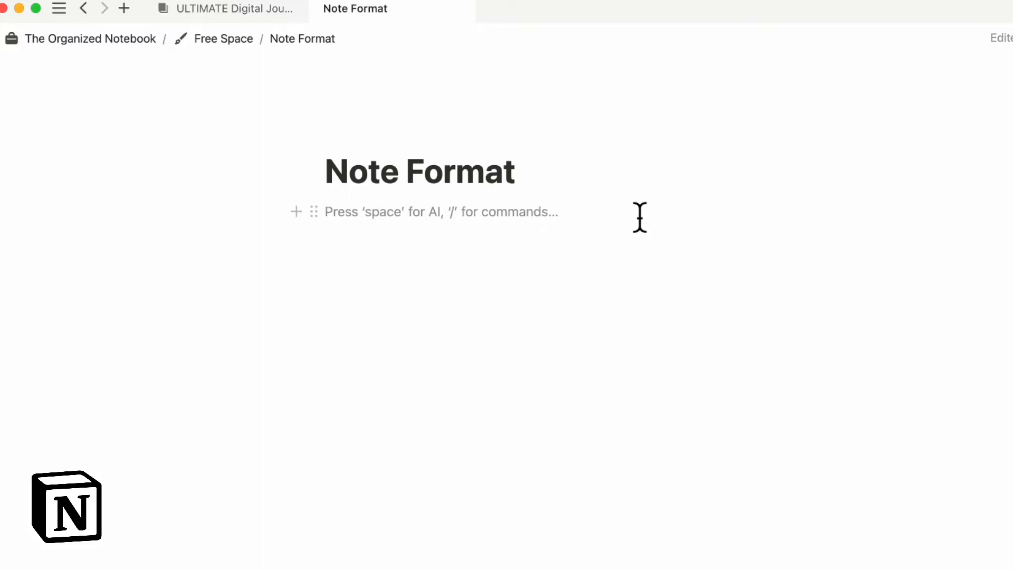
- Insert a simple table via /tab and name it Sample Notes
{"action": "type", "text": "/tab"}
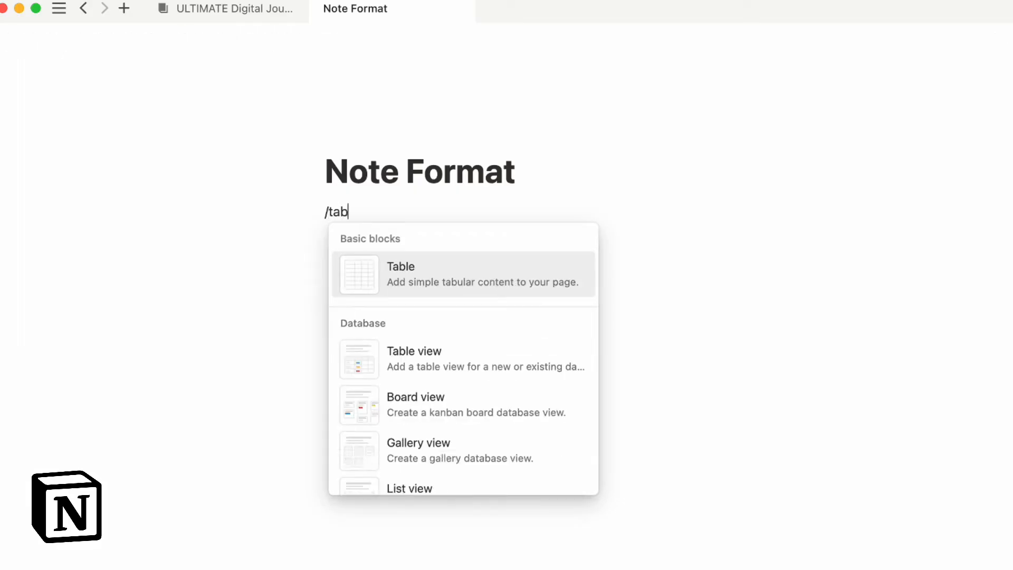
{"action": "left_click", "coordinate": [413, 359]}
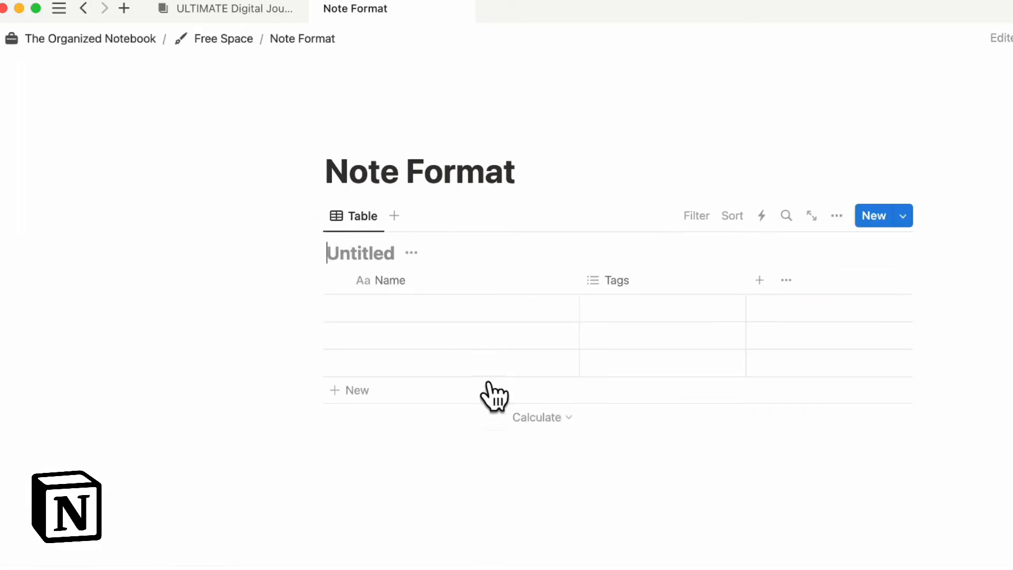
{"action": "type", "text": "Sample Notes"}
{"action": "left_click", "coordinate": [460, 307]}
{"action": "type", "text": "Note 1"}
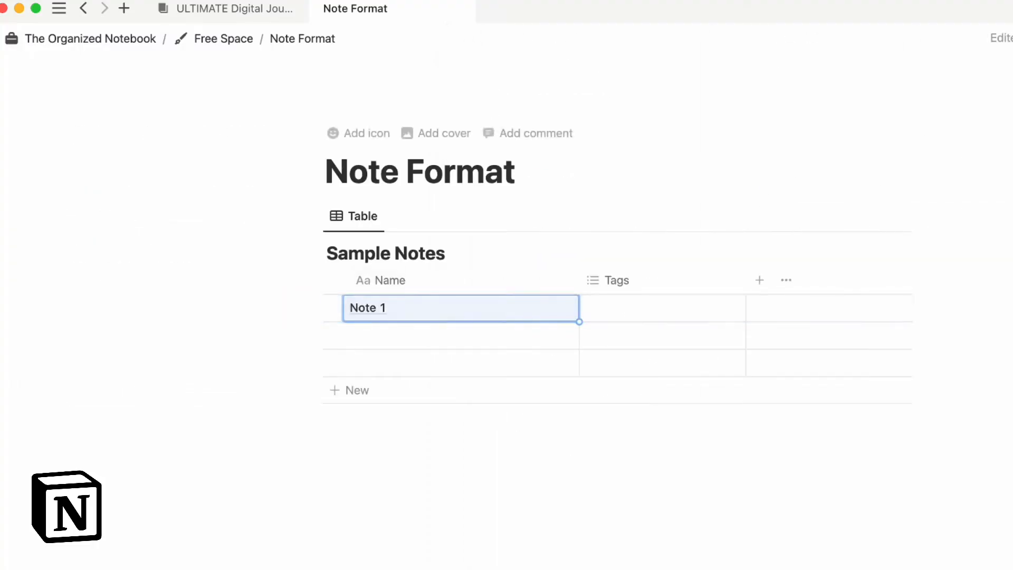
{"action": "mouse_move", "coordinate": [653, 367]}
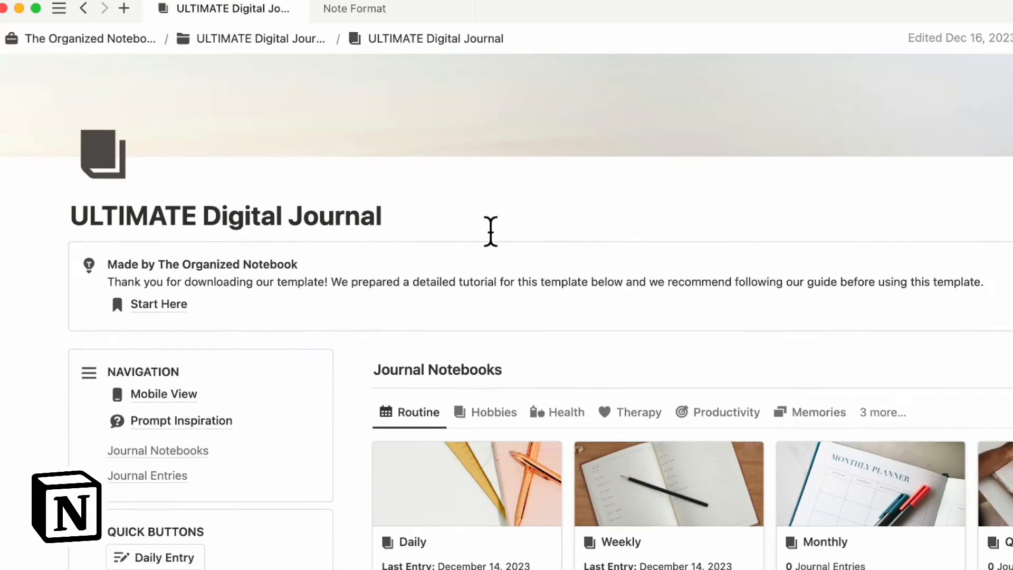
- Scroll through the ULTIMATE Digital Journal page, then return to the Note Format page
{"action": "scroll", "scroll_direction": "down", "scroll_amount": 3}
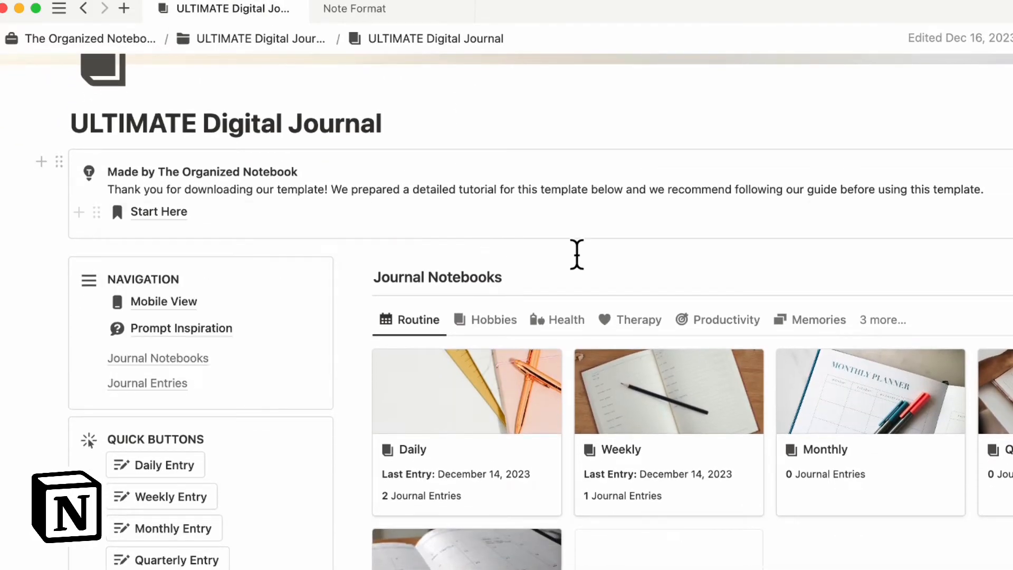
{"action": "scroll", "scroll_direction": "down", "scroll_amount": 3}
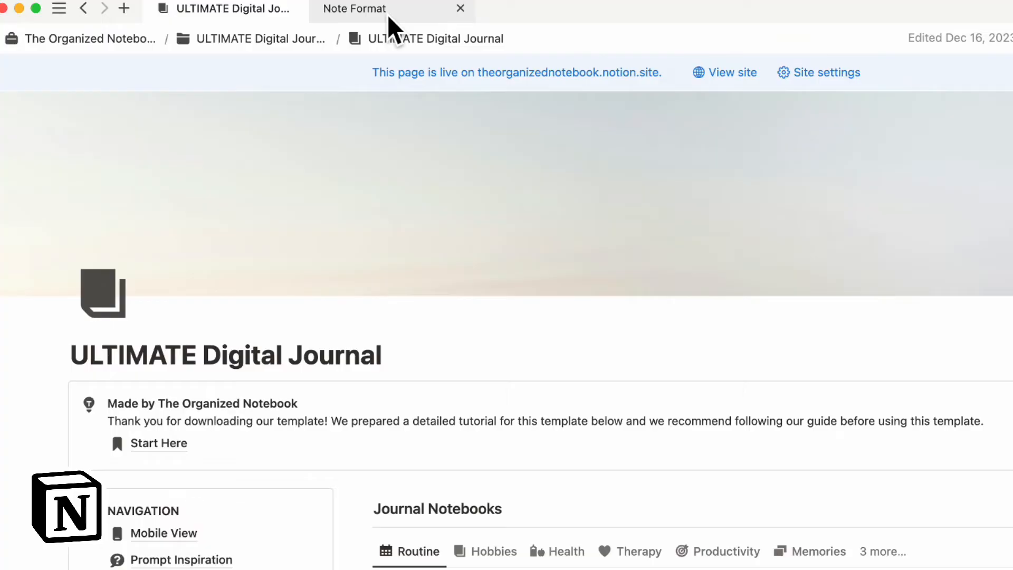
{"action": "left_click", "coordinate": [355, 9]}
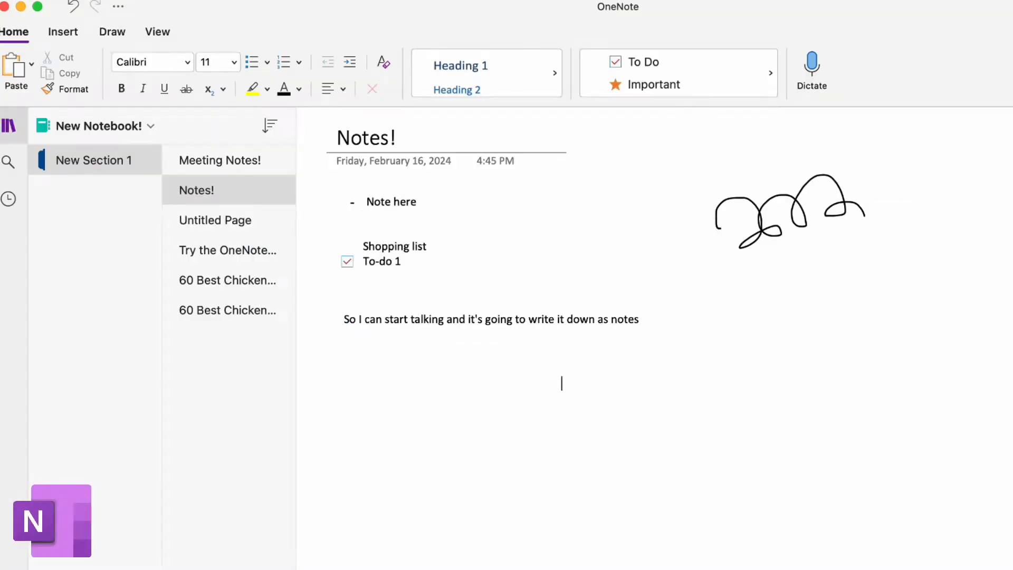
- Add a section named 'New section' and title its page Notes
{"action": "left_click", "coordinate": [380, 245]}
{"action": "type", "text": "New"}
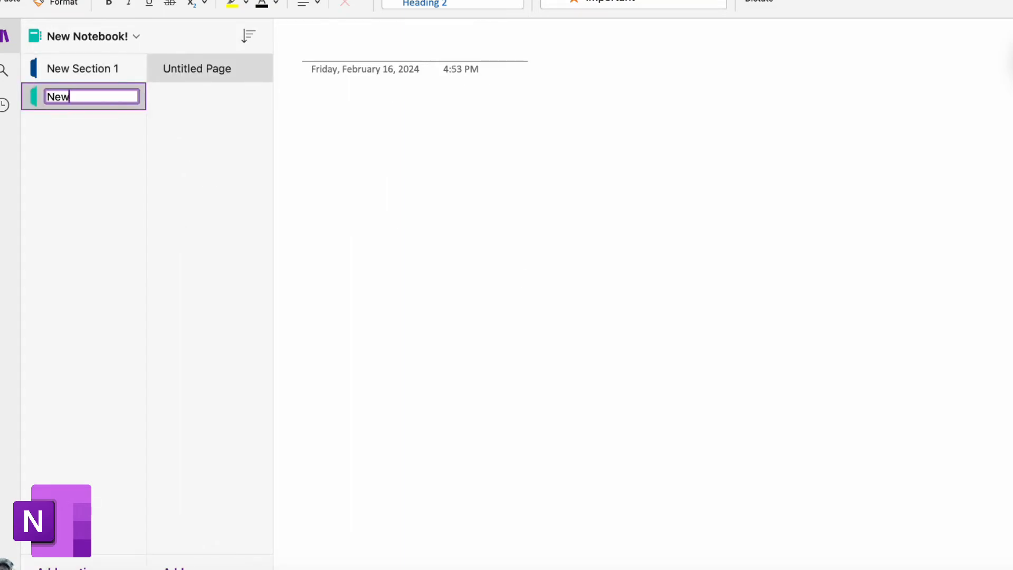
{"action": "type", "text": "section"}
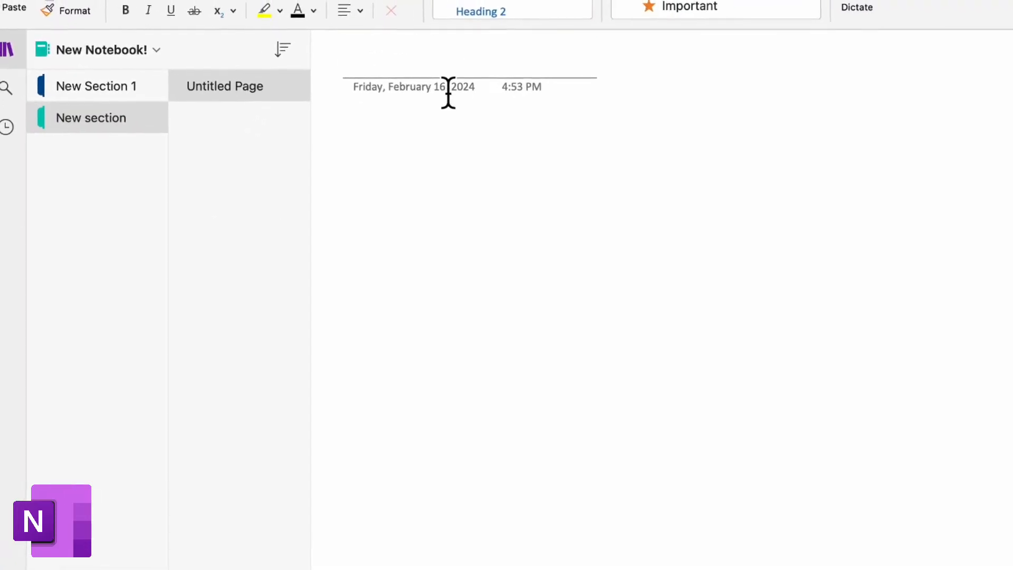
{"action": "type", "text": "Notes"}
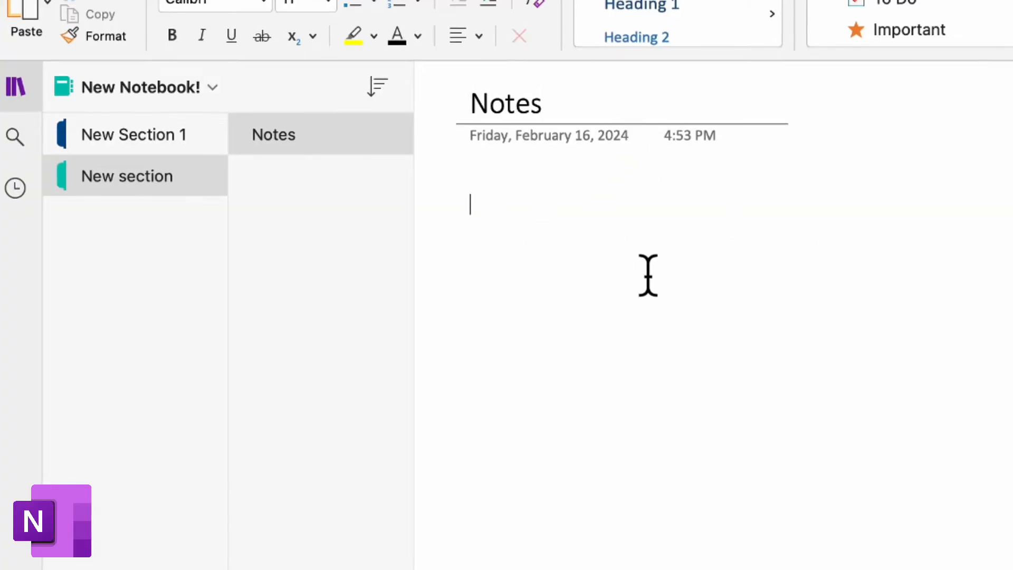
{"action": "mouse_move", "coordinate": [663, 268]}
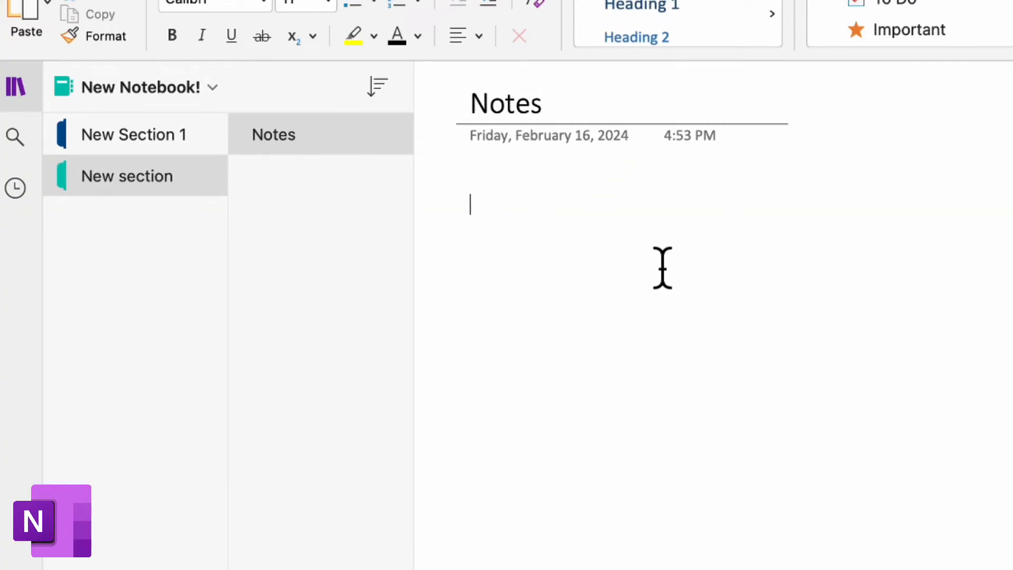
{"action": "mouse_move", "coordinate": [663, 271]}
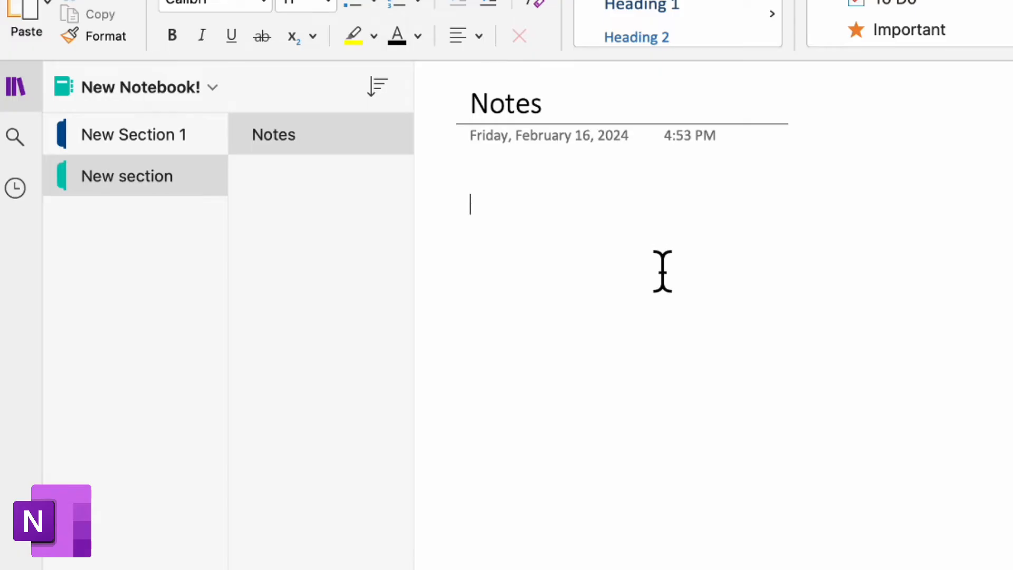
{"action": "mouse_move", "coordinate": [612, 247]}
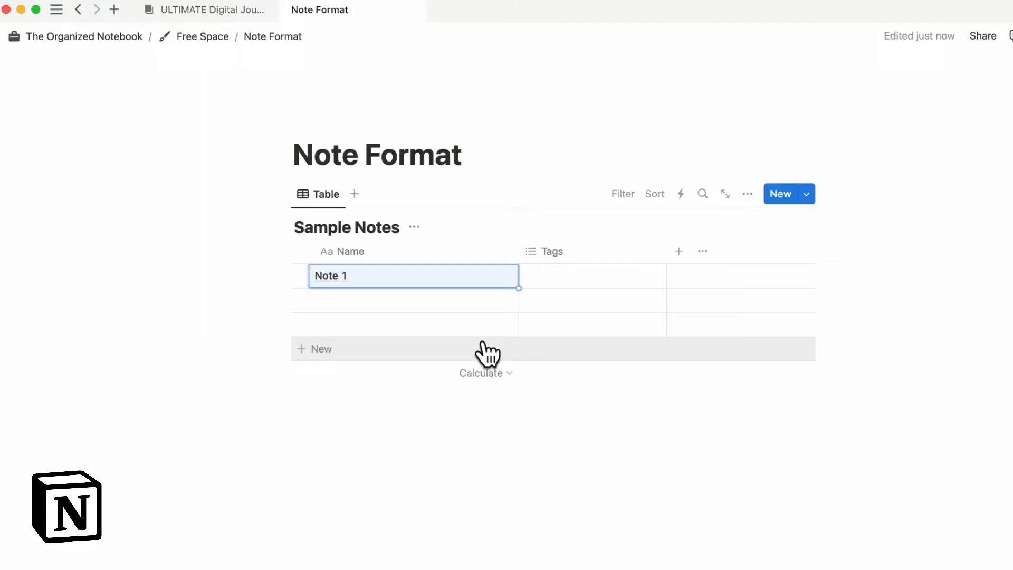
{"action": "mouse_move", "coordinate": [507, 292]}
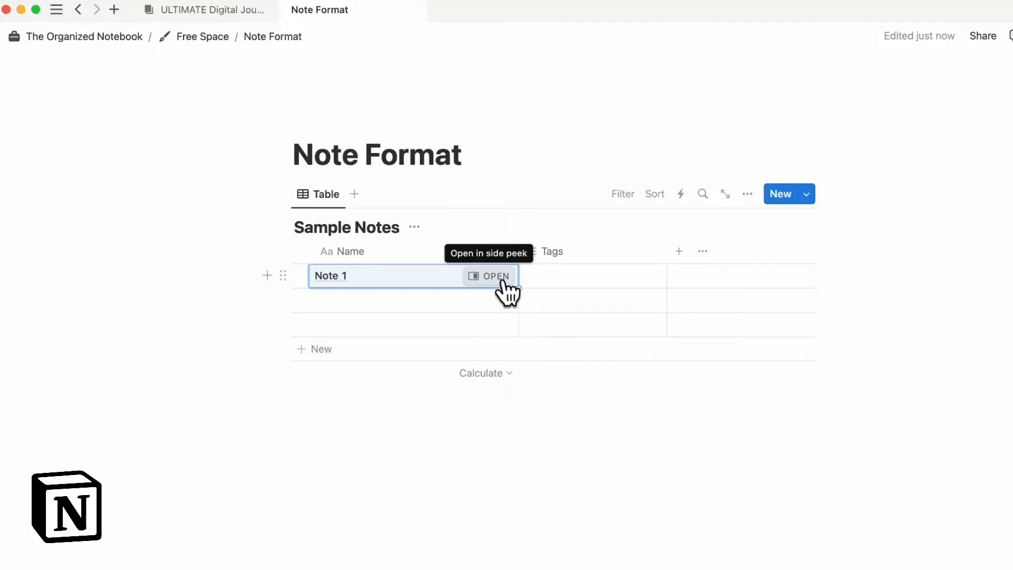
{"action": "mouse_move", "coordinate": [568, 251]}
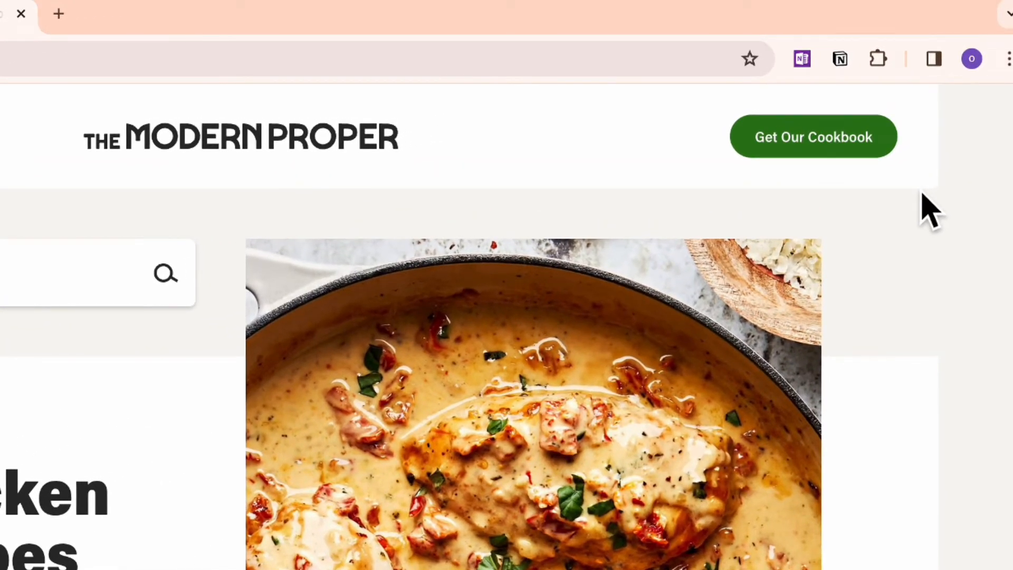
{"action": "mouse_move", "coordinate": [879, 136]}
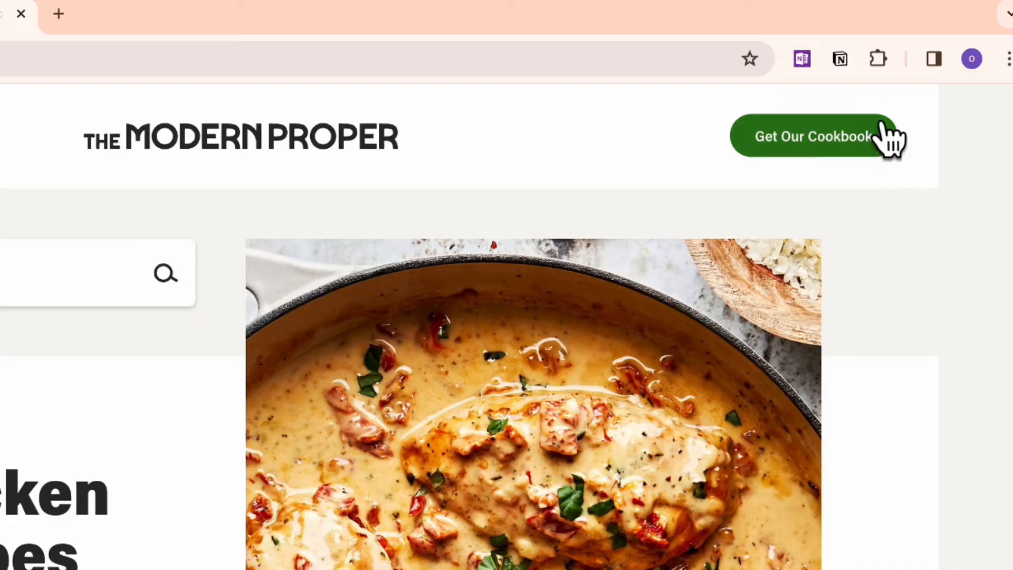
- Clip the chicken recipes page into Sample Notes and read the new entry in side peek
{"action": "left_click", "coordinate": [840, 59]}
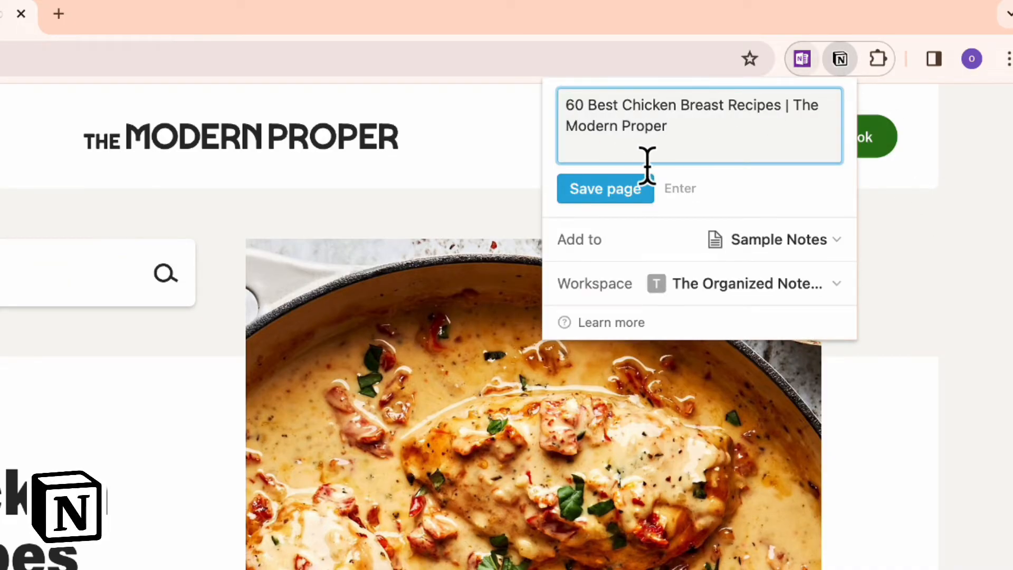
{"action": "left_click", "coordinate": [605, 187]}
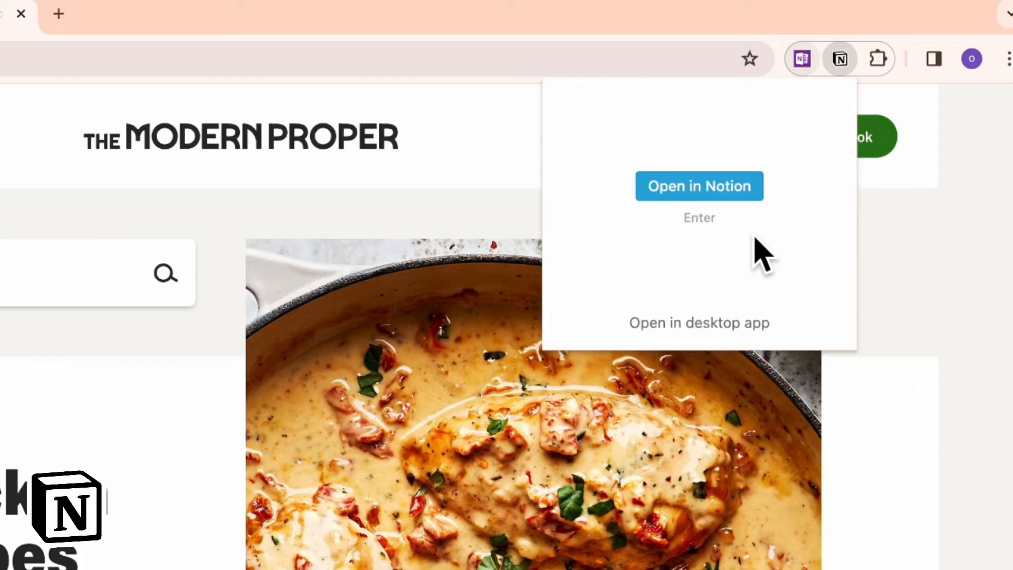
{"action": "mouse_move", "coordinate": [491, 368]}
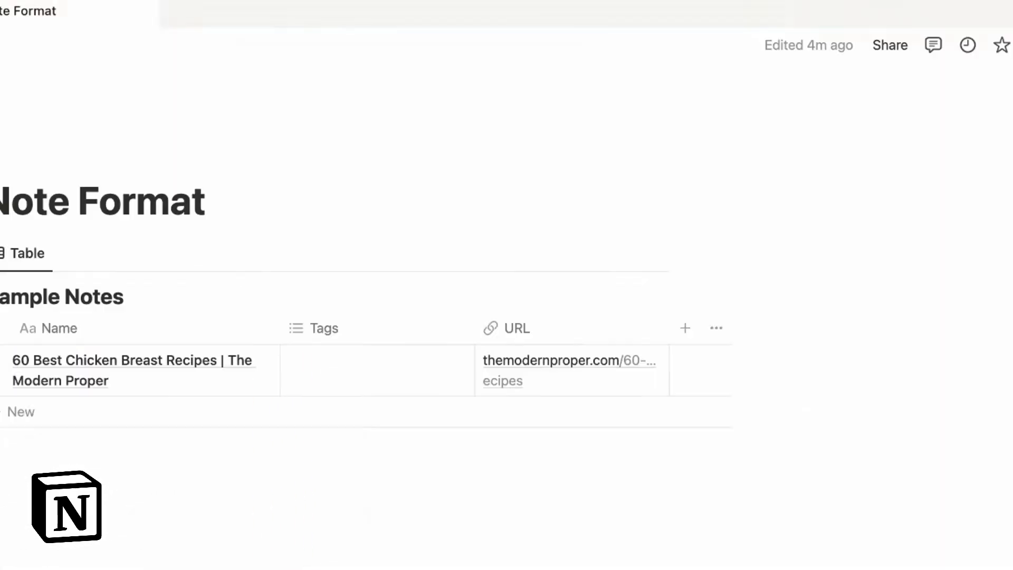
{"action": "left_click", "coordinate": [133, 371]}
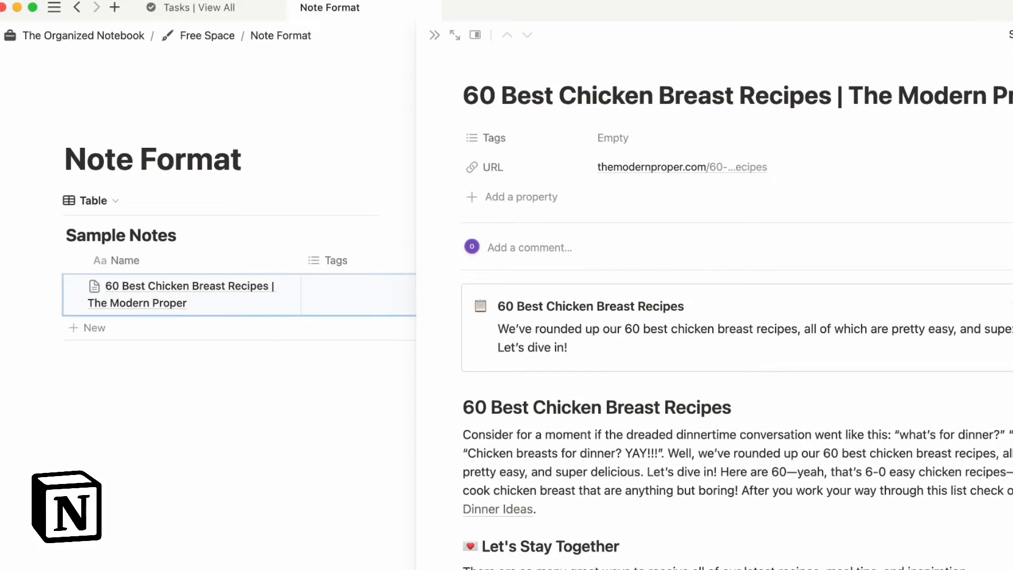
{"action": "scroll", "scroll_direction": "down", "scroll_amount": 3}
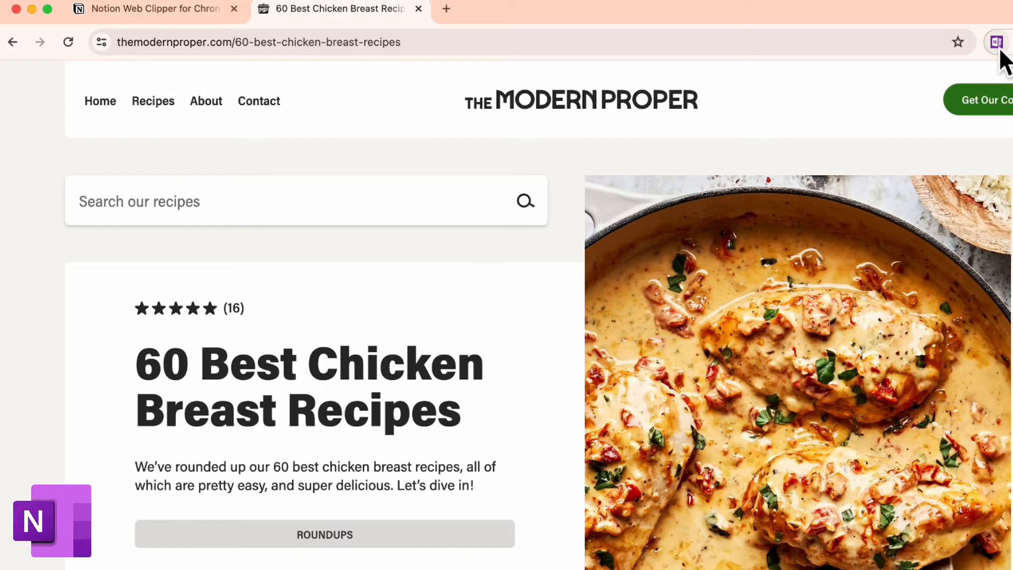
- Start a OneNote article clip of the recipe page with the highlighter turned on
{"action": "left_click", "coordinate": [995, 42]}
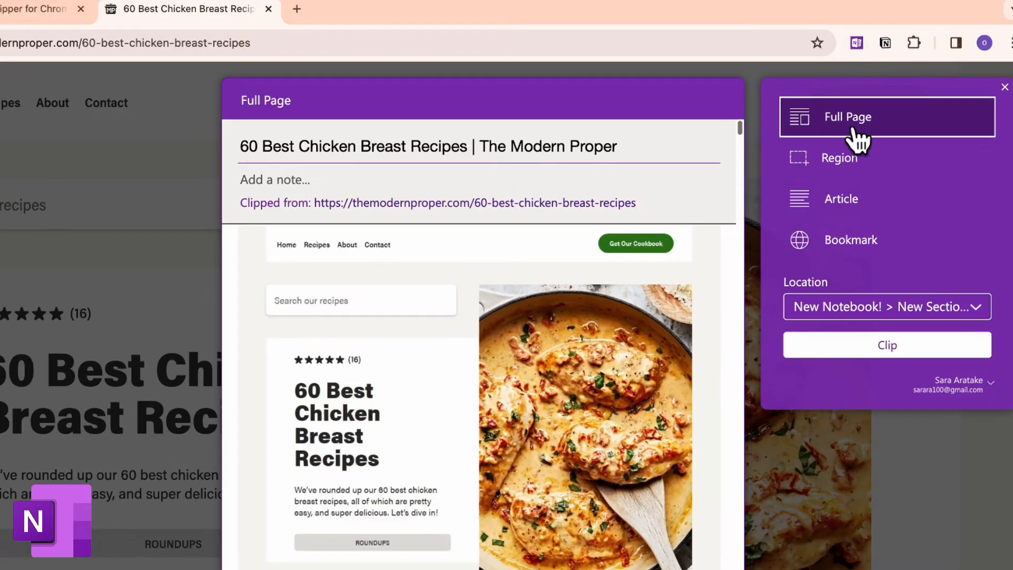
{"action": "mouse_move", "coordinate": [886, 240]}
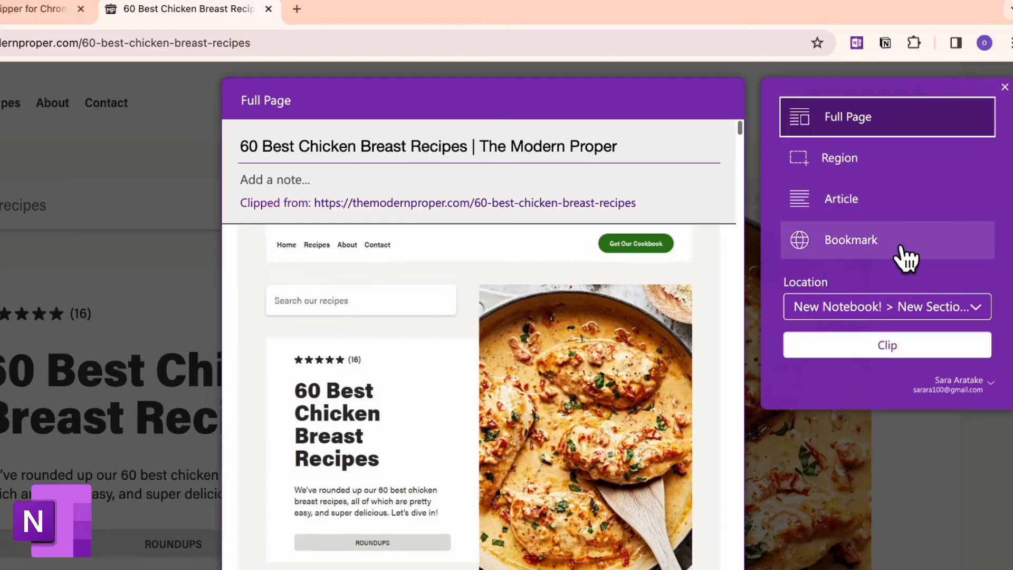
{"action": "left_click", "coordinate": [842, 198]}
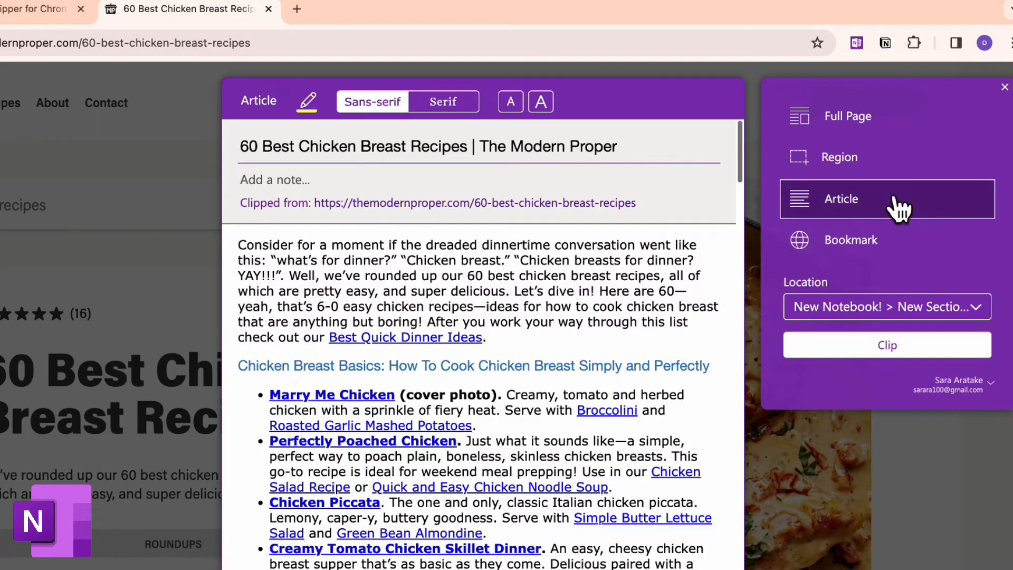
{"action": "scroll", "scroll_direction": "down", "scroll_amount": 3}
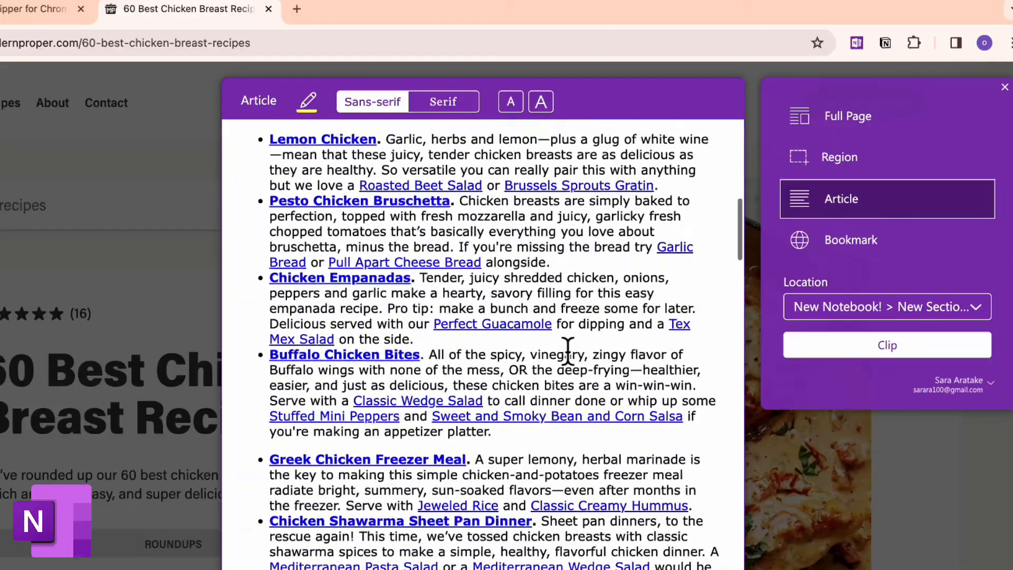
{"action": "left_click", "coordinate": [307, 101]}
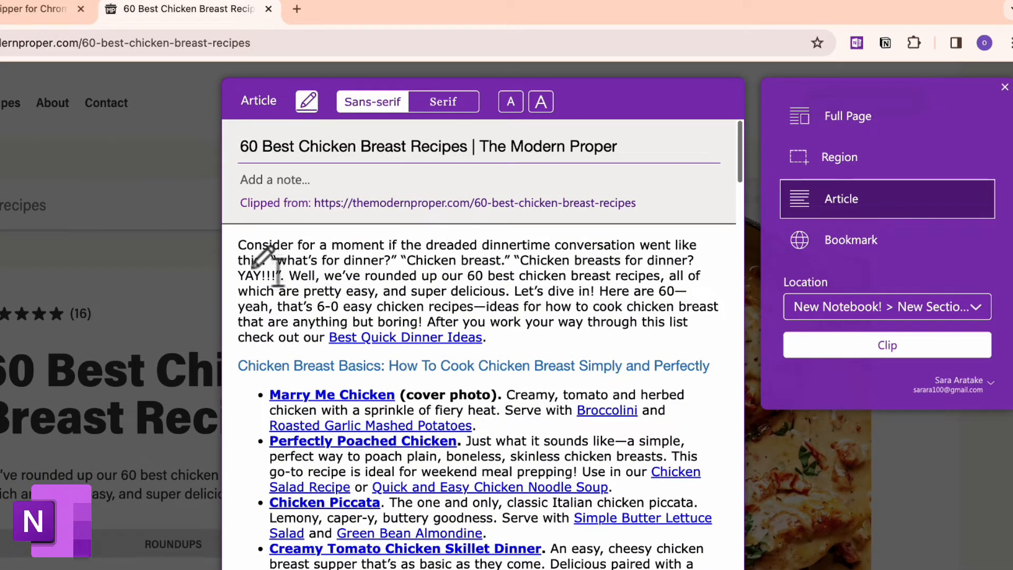
- Add the note 'Great Recipe!' to the clip
{"action": "left_click", "coordinate": [478, 180]}
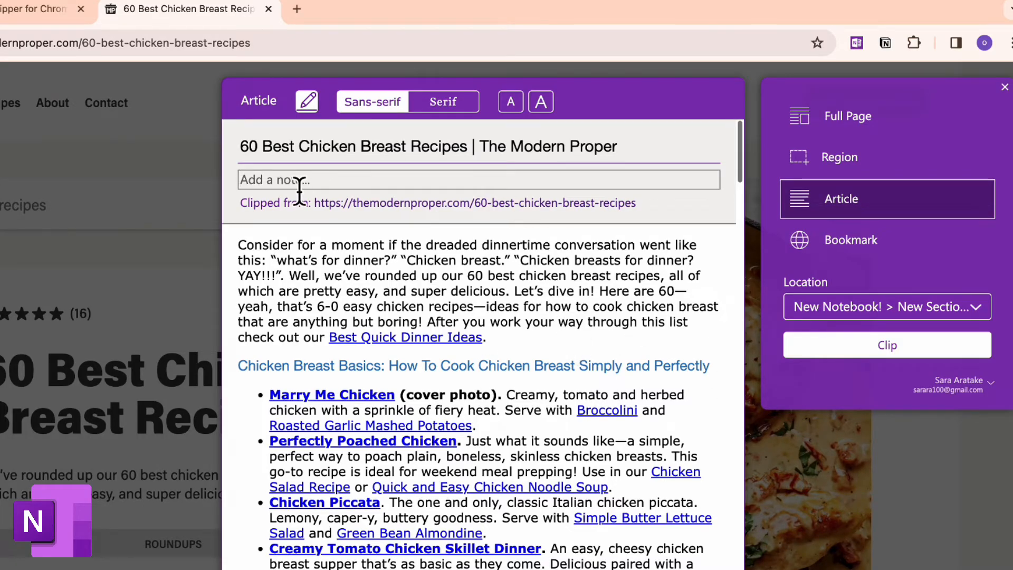
{"action": "type", "text": "Great Recipe!"}
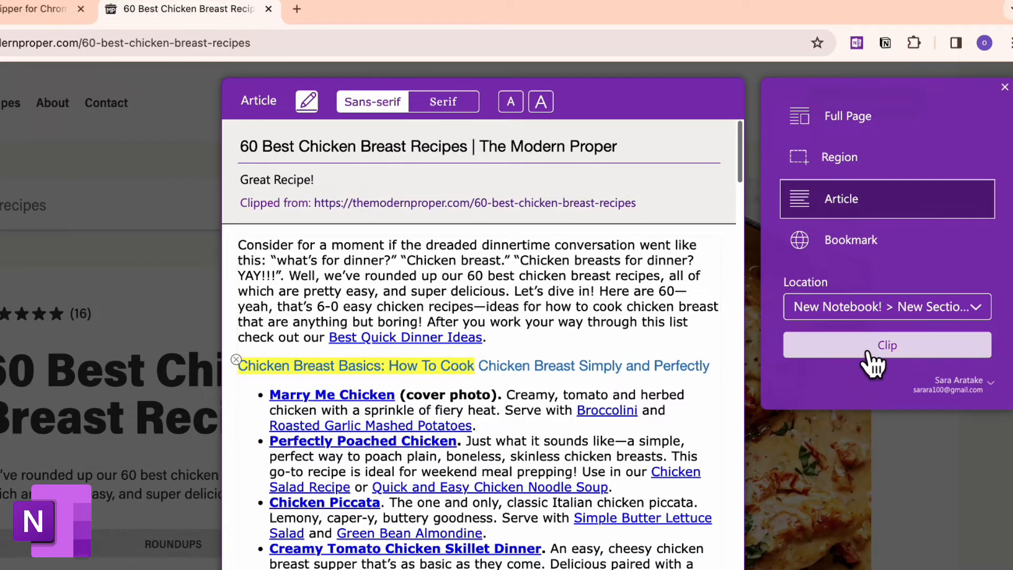
{"action": "left_click", "coordinate": [886, 344]}
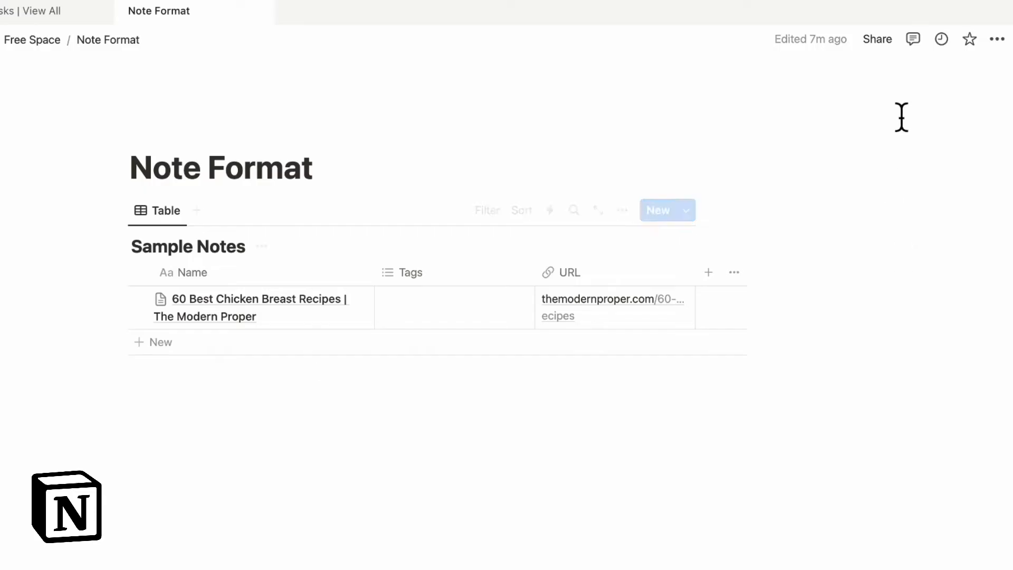
{"action": "mouse_move", "coordinate": [872, 40]}
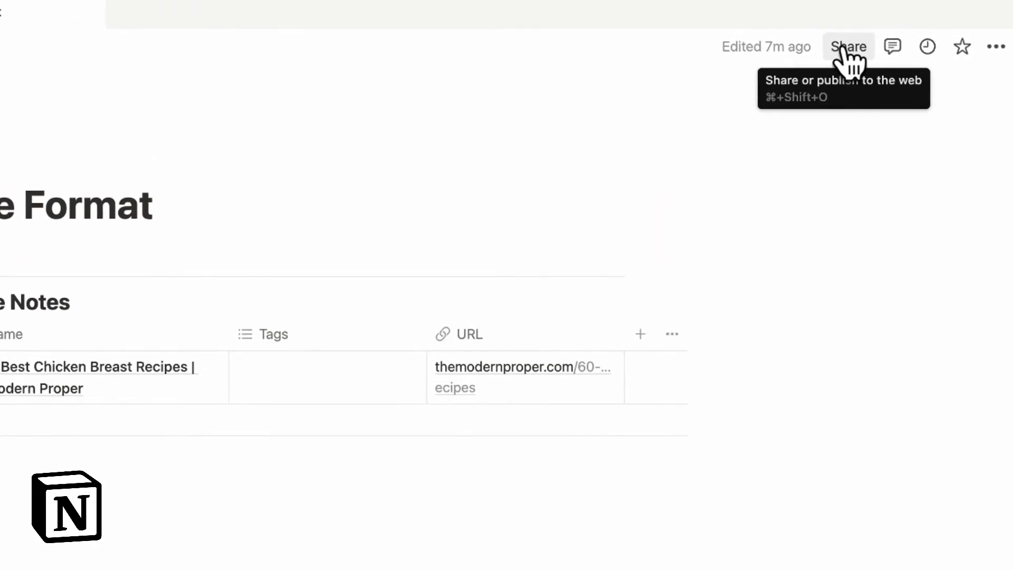
- Publish the Note Format page as a public website from the Share menu
{"action": "left_click", "coordinate": [848, 47]}
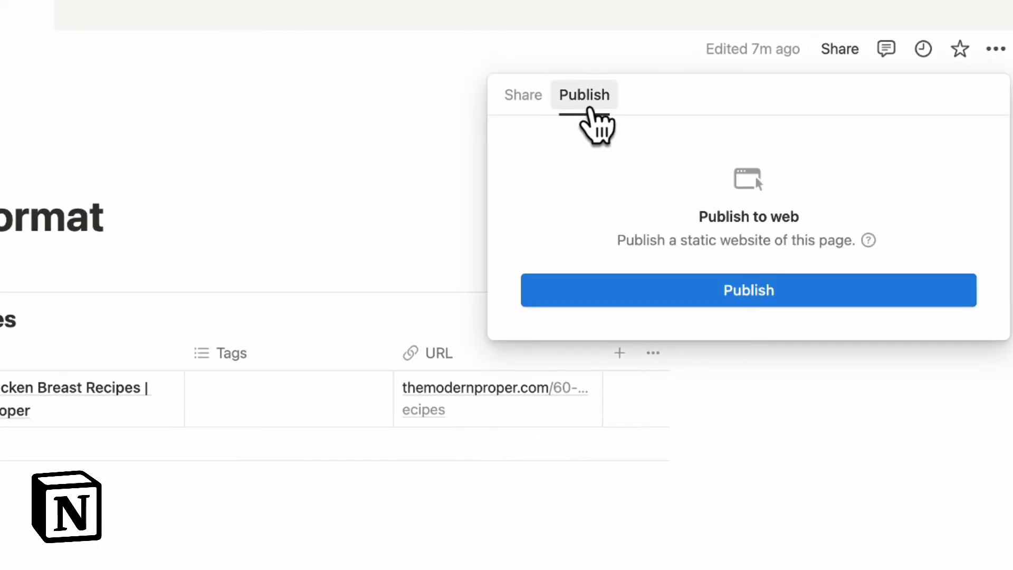
{"action": "mouse_move", "coordinate": [748, 290]}
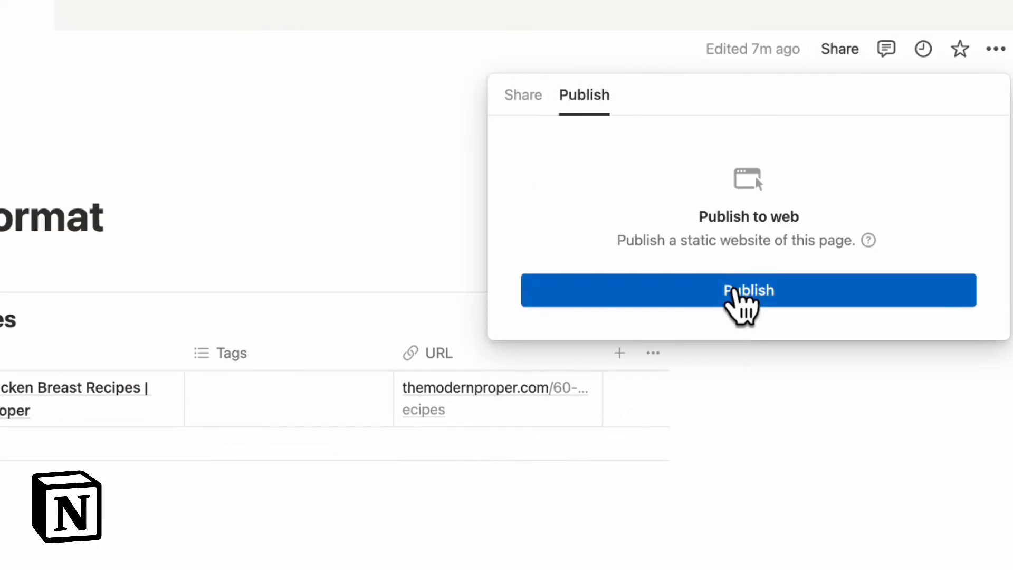
{"action": "left_click", "coordinate": [747, 290]}
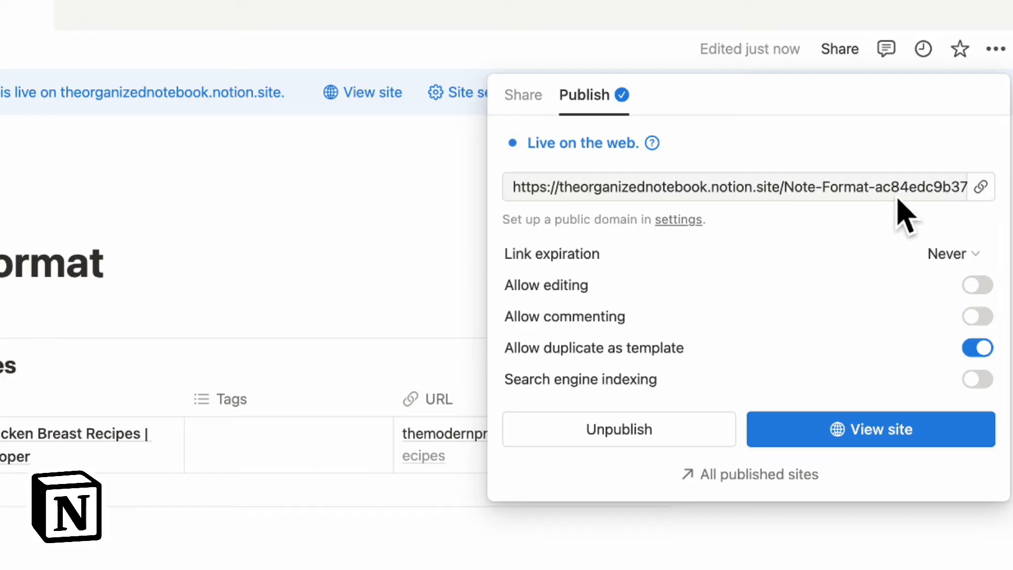
{"action": "mouse_move", "coordinate": [603, 216]}
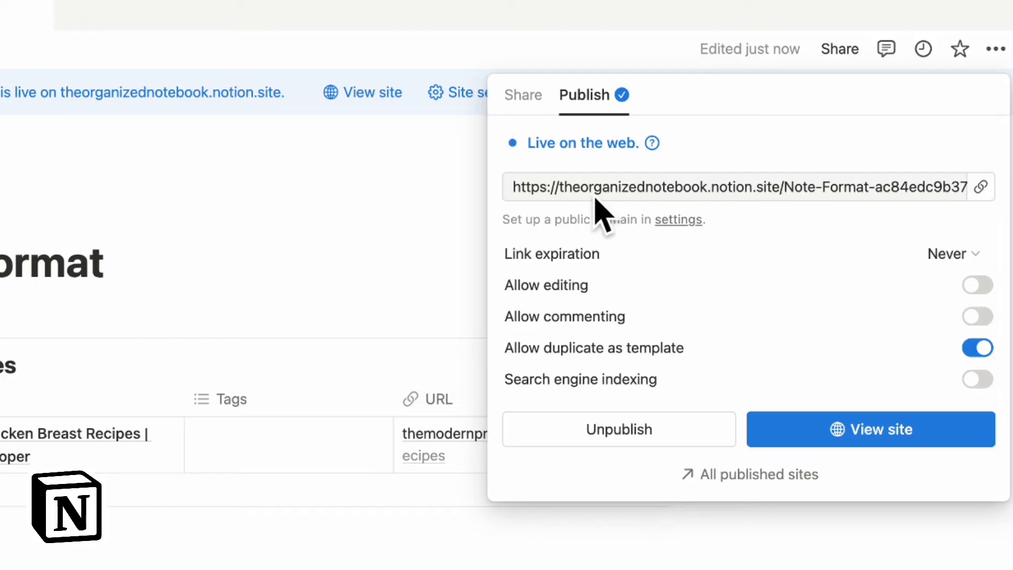
{"action": "mouse_move", "coordinate": [682, 210]}
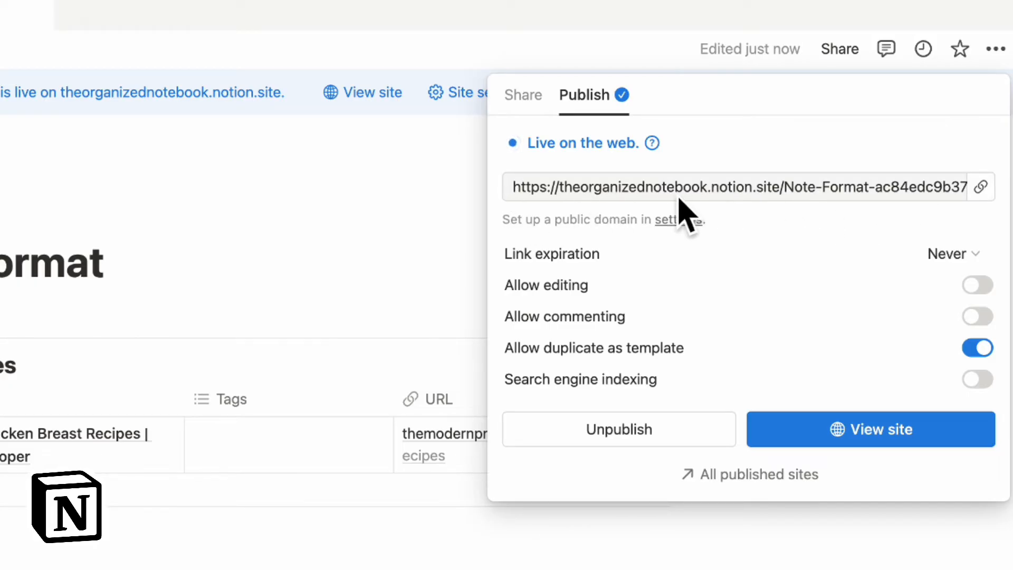
{"action": "mouse_move", "coordinate": [724, 203]}
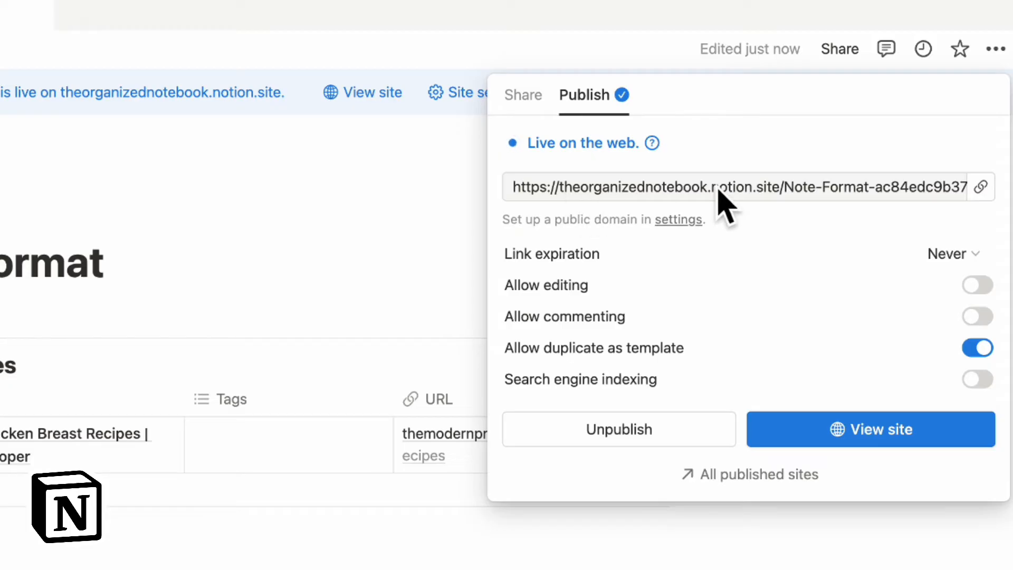
{"action": "mouse_move", "coordinate": [769, 264]}
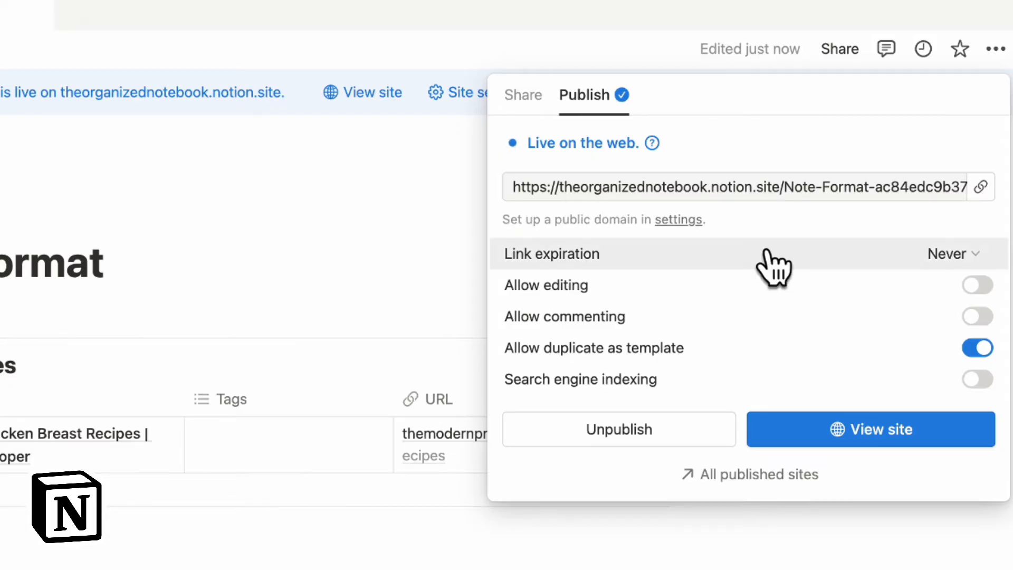
{"action": "mouse_move", "coordinate": [834, 292]}
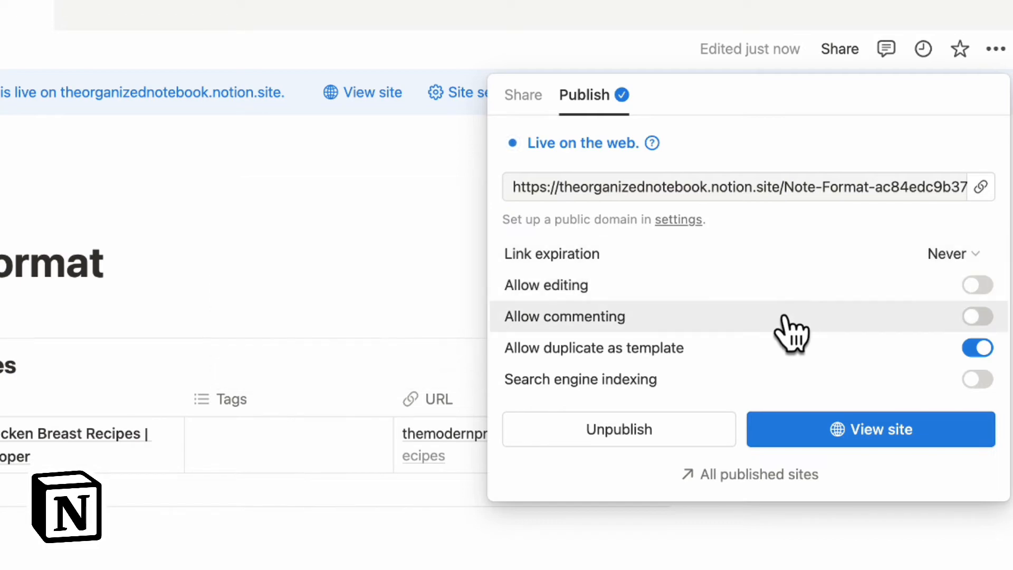
{"action": "mouse_move", "coordinate": [815, 375]}
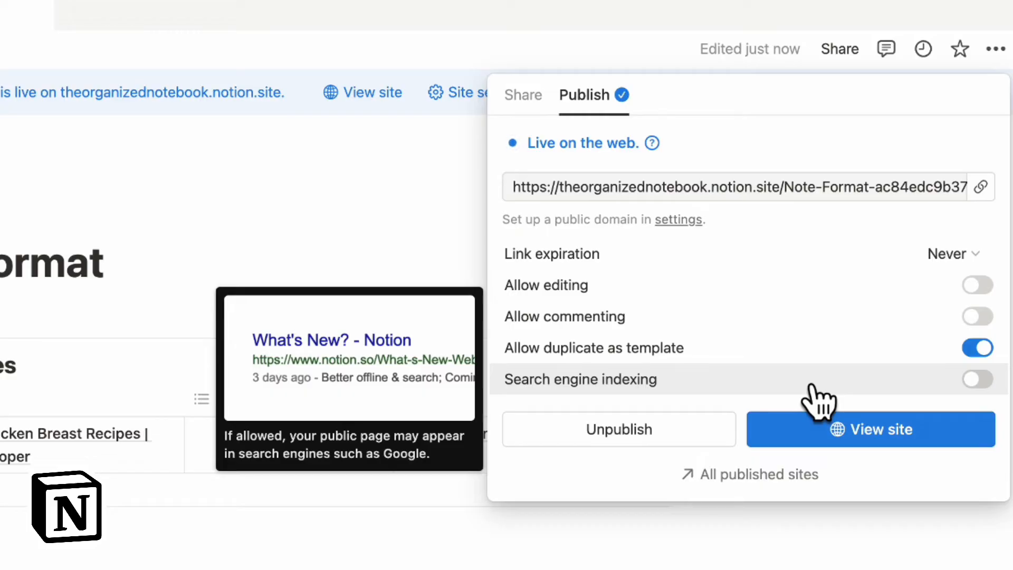
{"action": "mouse_move", "coordinate": [827, 229]}
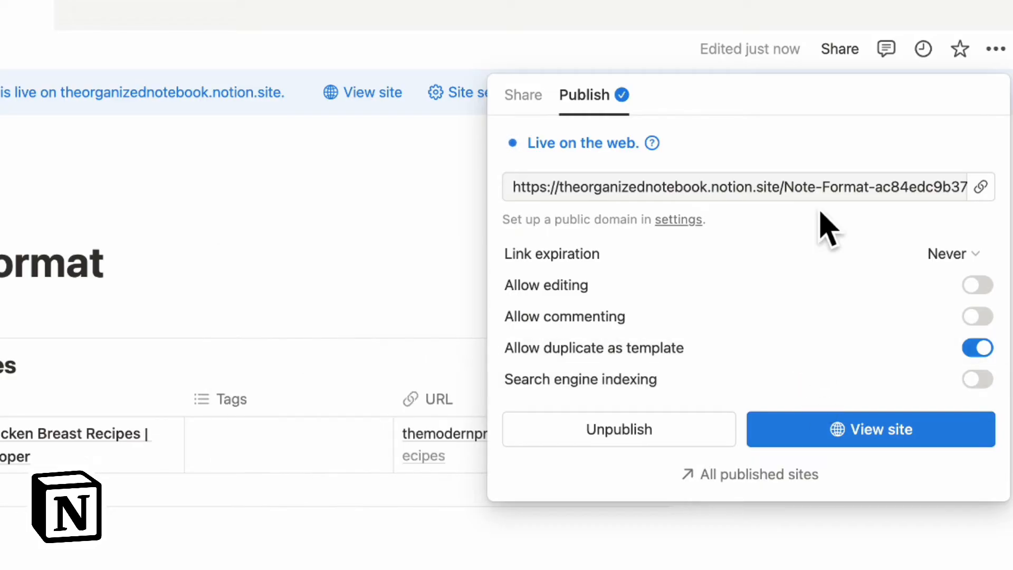
{"action": "mouse_move", "coordinate": [707, 164]}
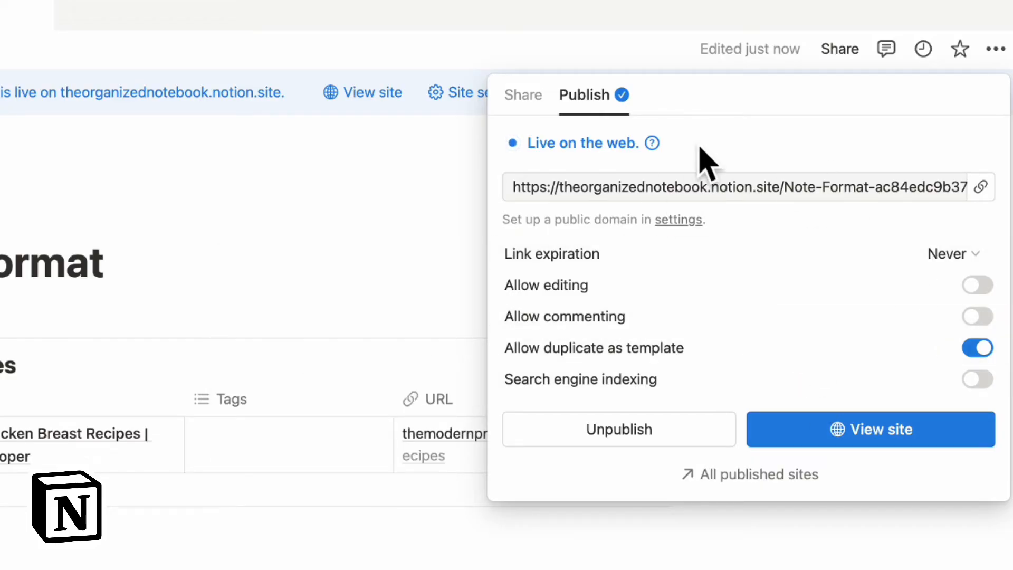
{"action": "mouse_move", "coordinate": [446, 226]}
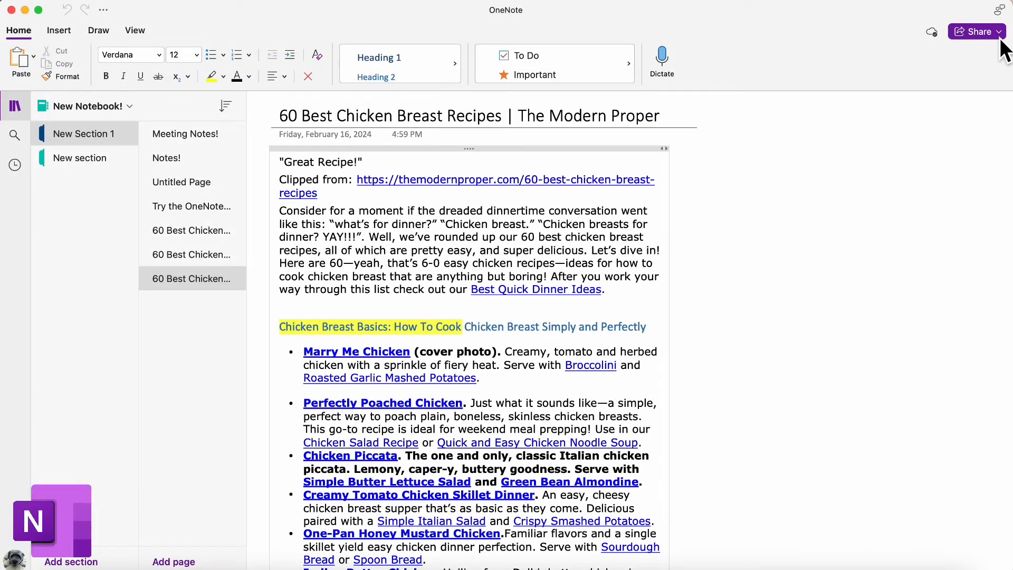
- Show the OneNote notebook's Share pane with its link options
{"action": "left_click", "coordinate": [976, 30]}
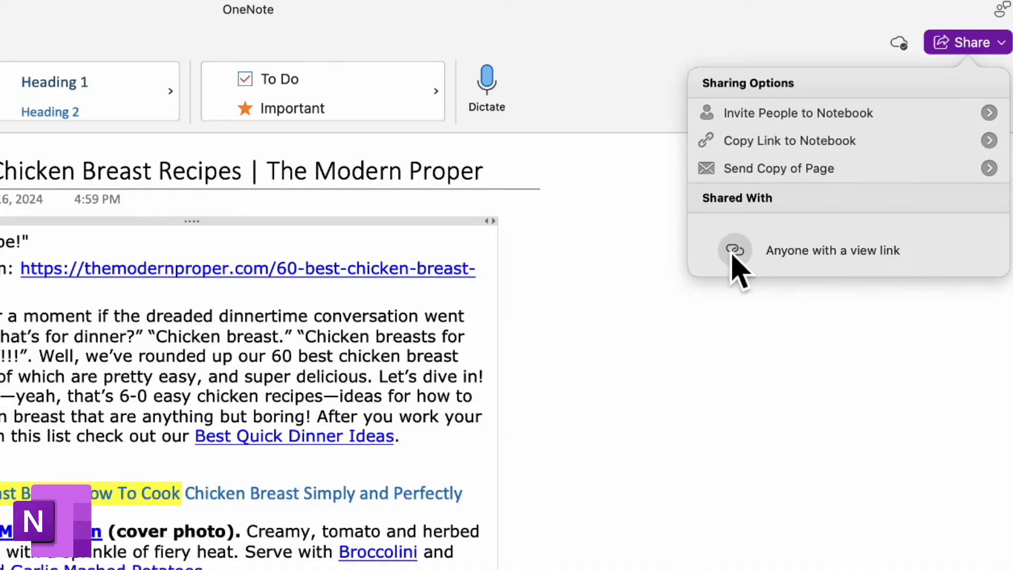
{"action": "mouse_move", "coordinate": [734, 278]}
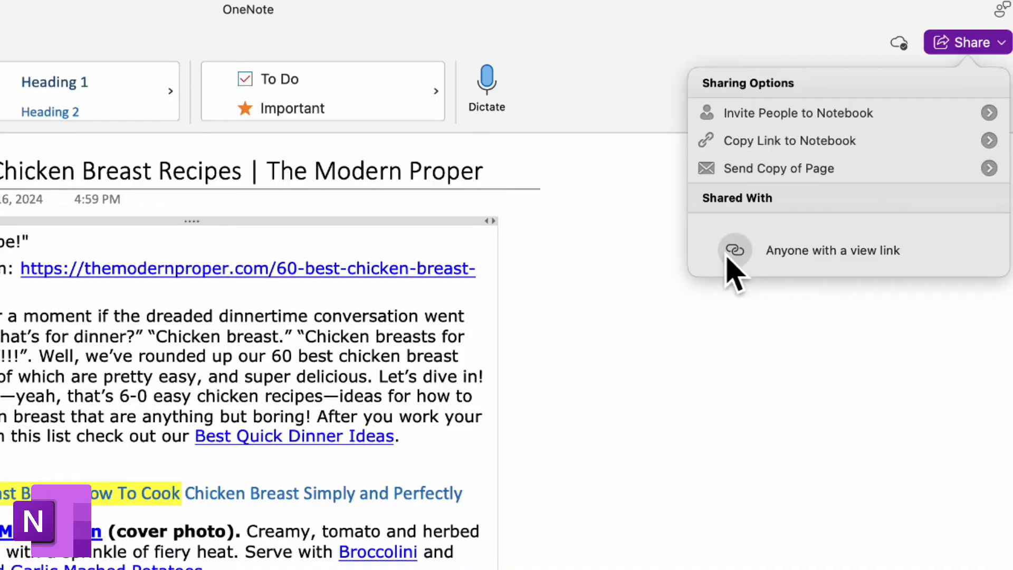
{"action": "mouse_move", "coordinate": [892, 287]}
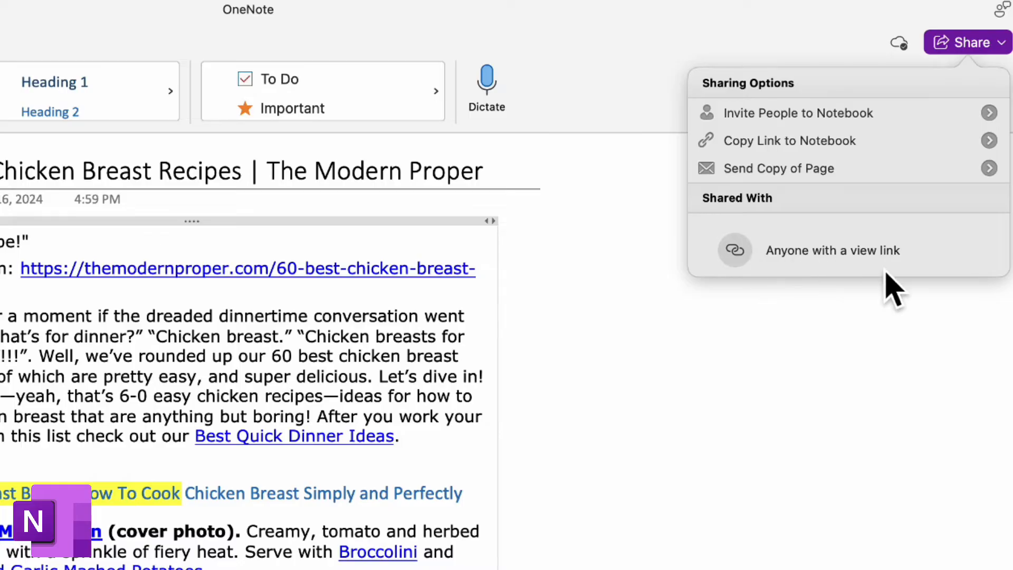
{"action": "mouse_move", "coordinate": [829, 214]}
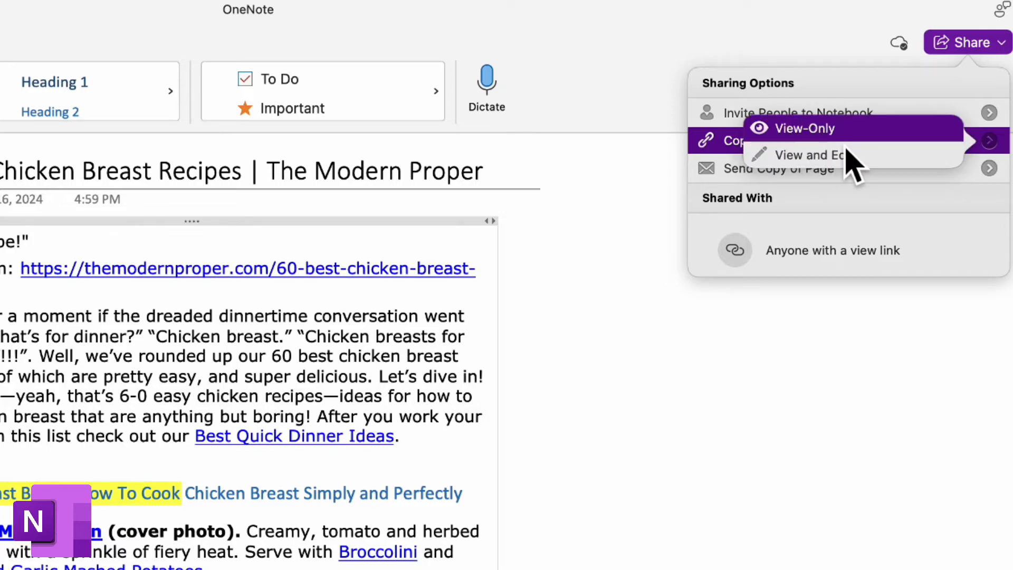
{"action": "mouse_move", "coordinate": [806, 154]}
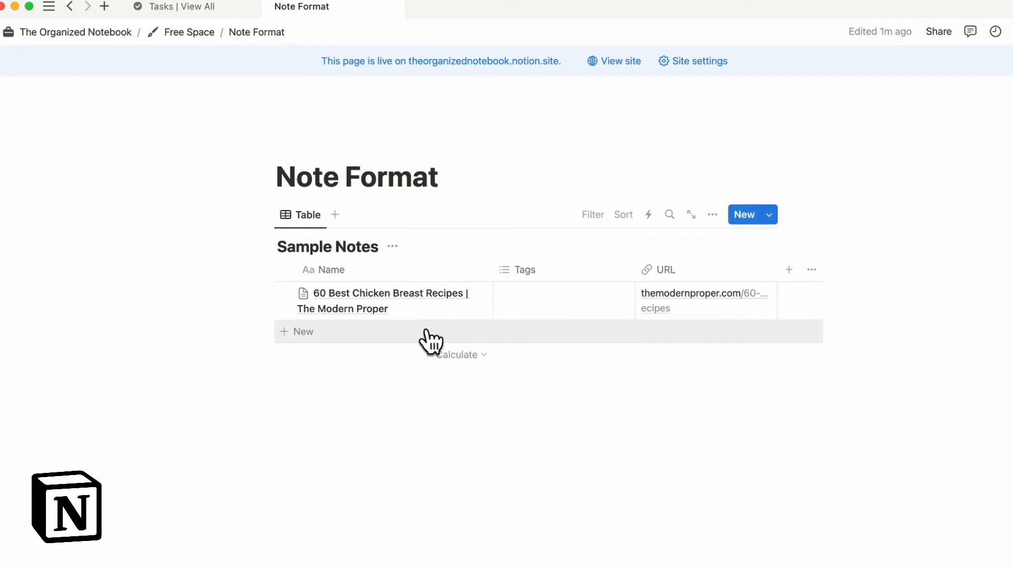
{"action": "mouse_move", "coordinate": [352, 340]}
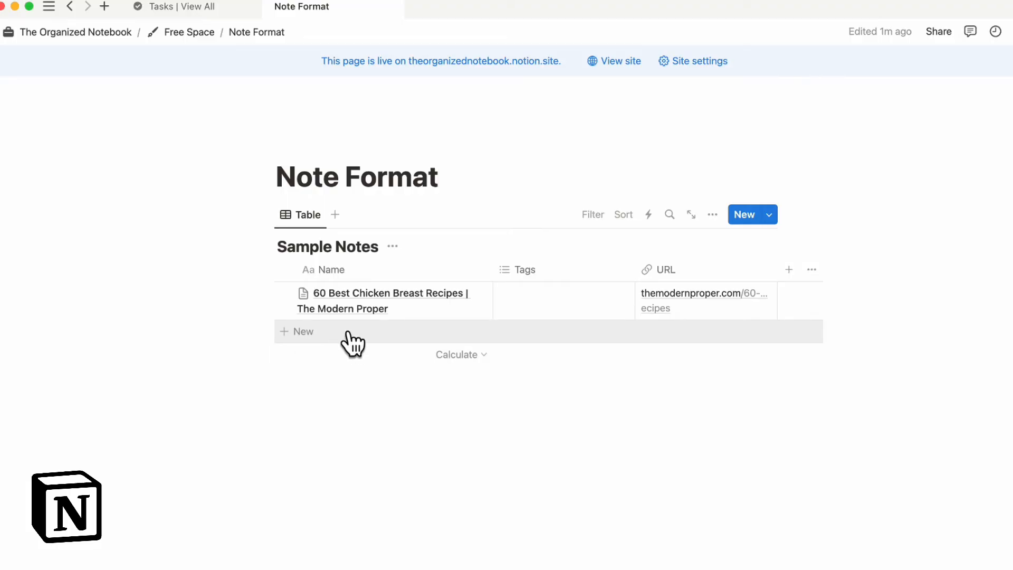
- Add a note to Sample Notes and preview the Academic topic page
{"action": "left_click", "coordinate": [302, 331]}
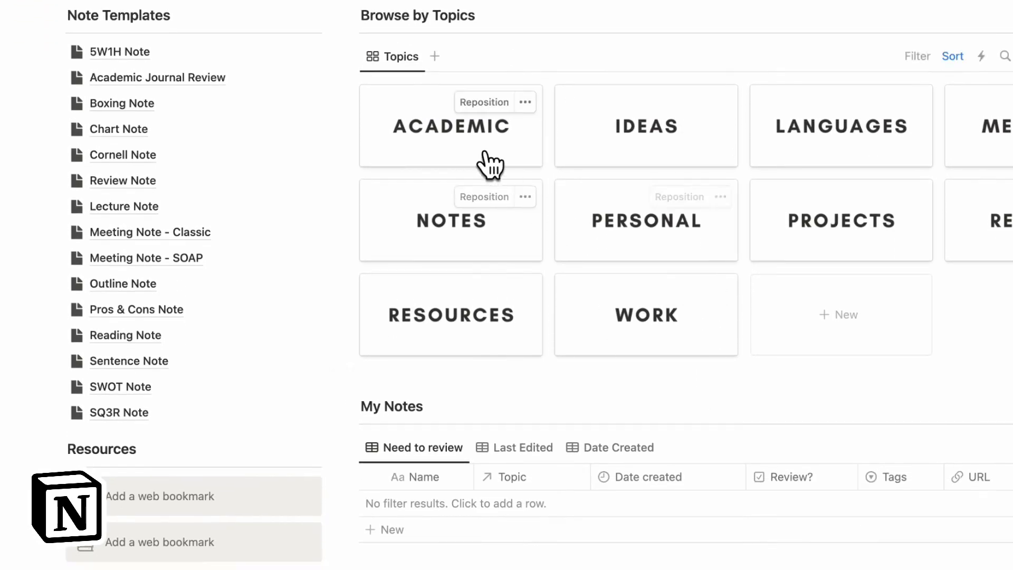
{"action": "left_click", "coordinate": [450, 125]}
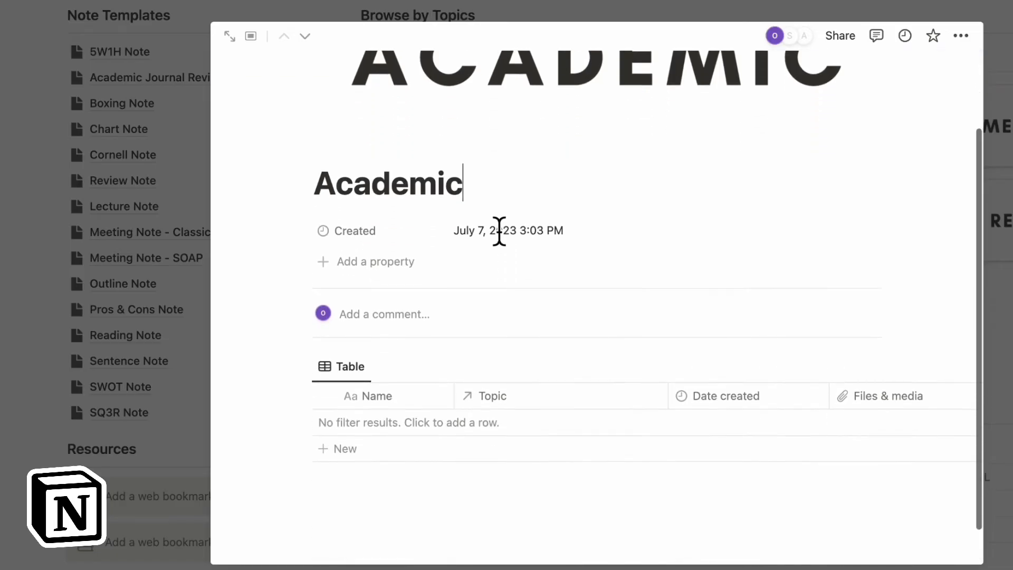
{"action": "left_click", "coordinate": [228, 36]}
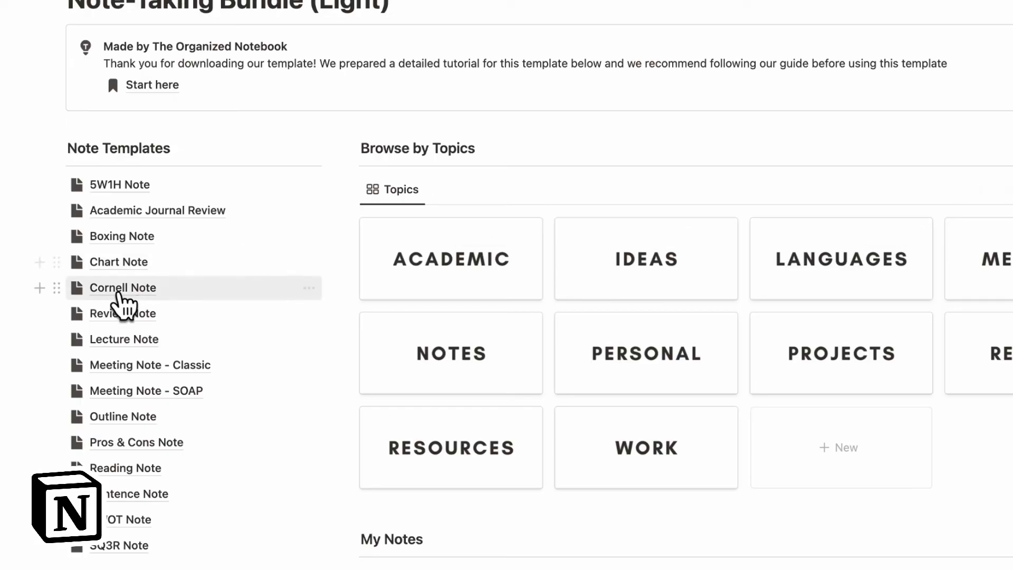
- Load the Cornell Note template and start a slash command in it
{"action": "left_click", "coordinate": [123, 287]}
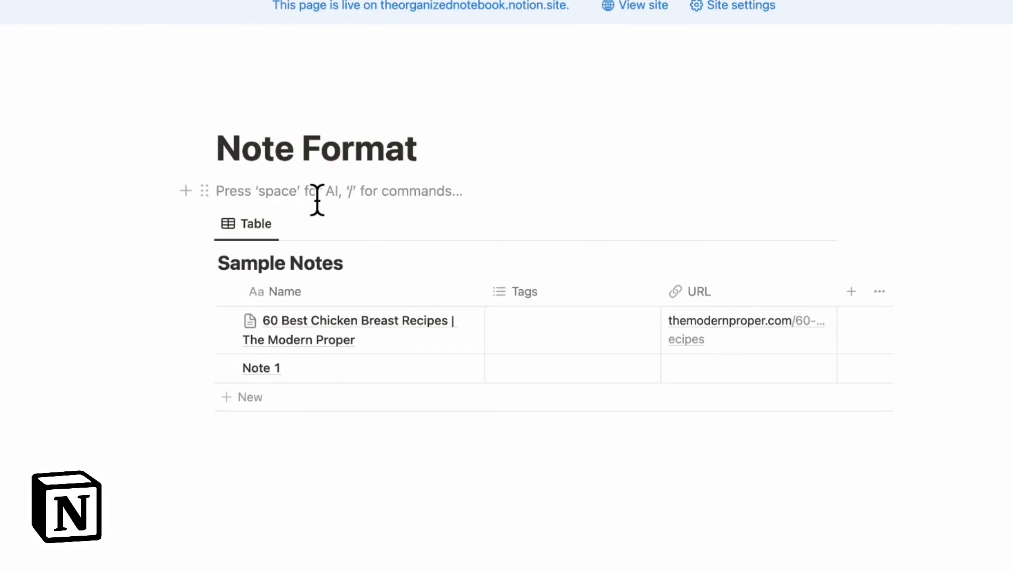
{"action": "type", "text": "/"}
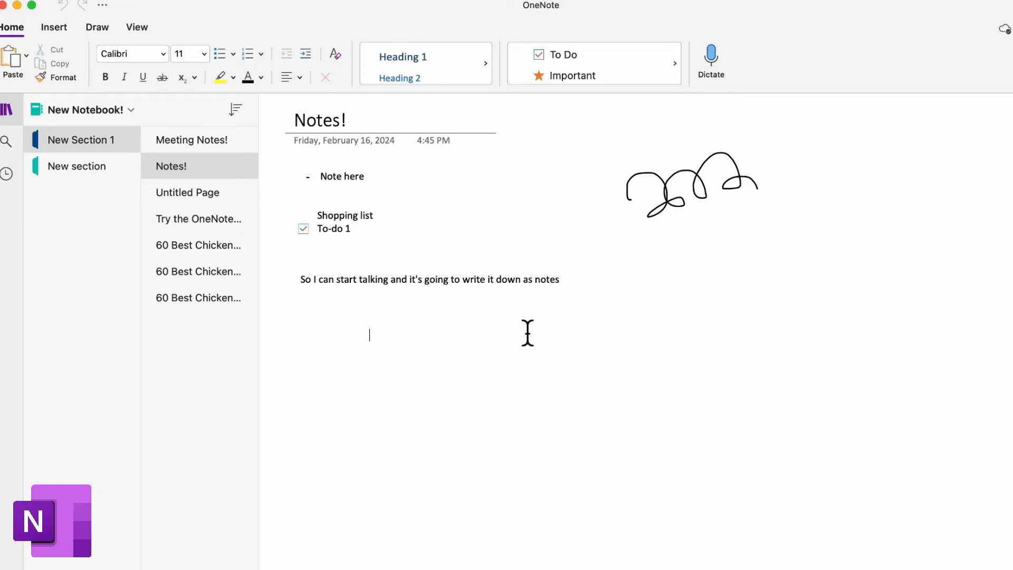
{"action": "mouse_move", "coordinate": [483, 377]}
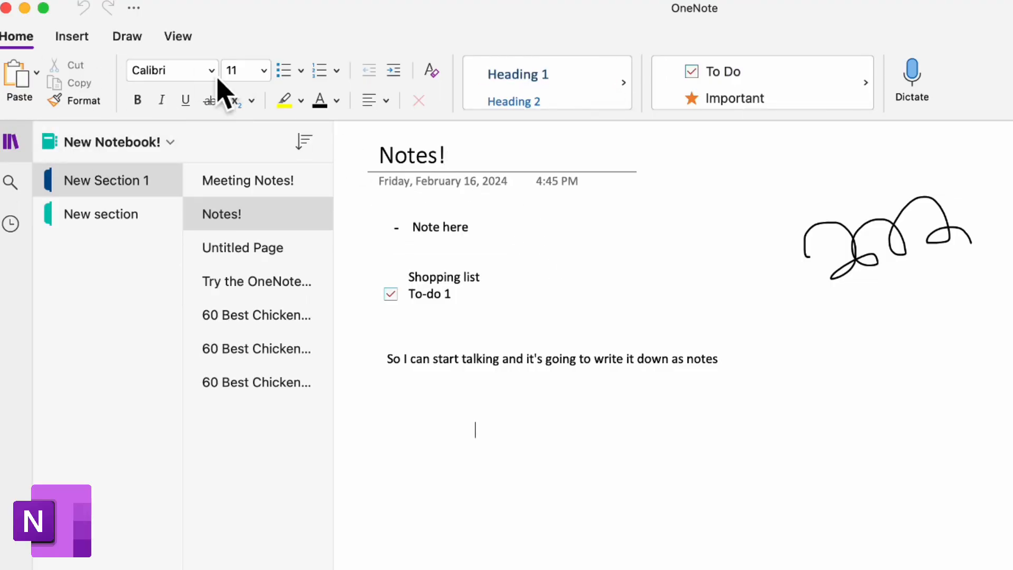
{"action": "left_click", "coordinate": [212, 70]}
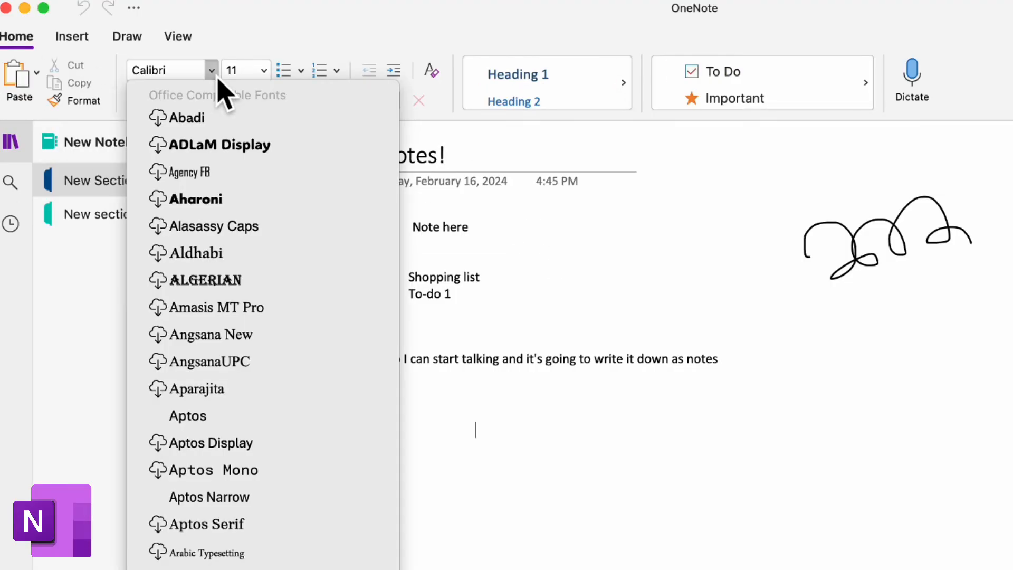
{"action": "scroll", "scroll_direction": "down", "scroll_amount": 3}
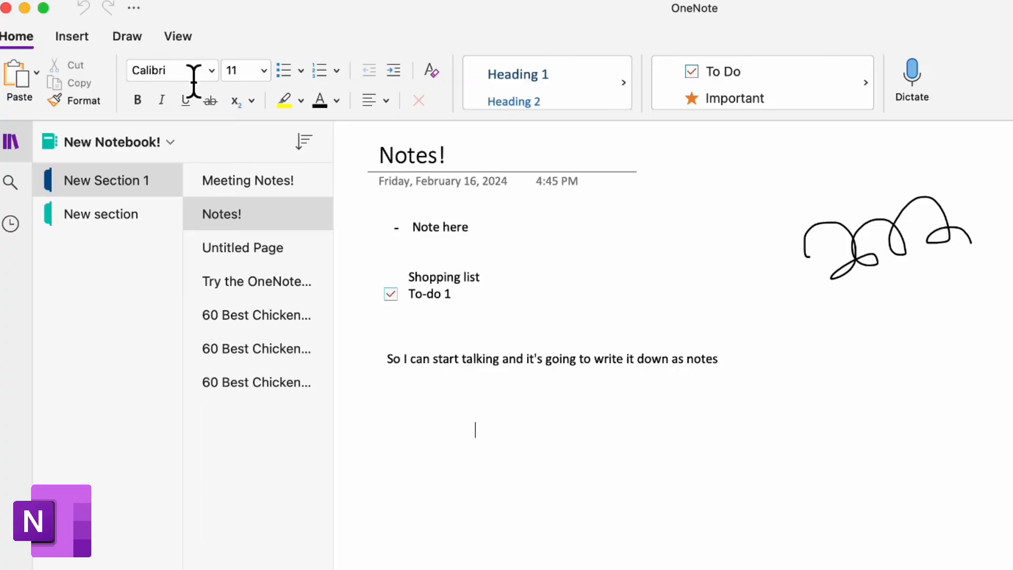
{"action": "mouse_move", "coordinate": [201, 83]}
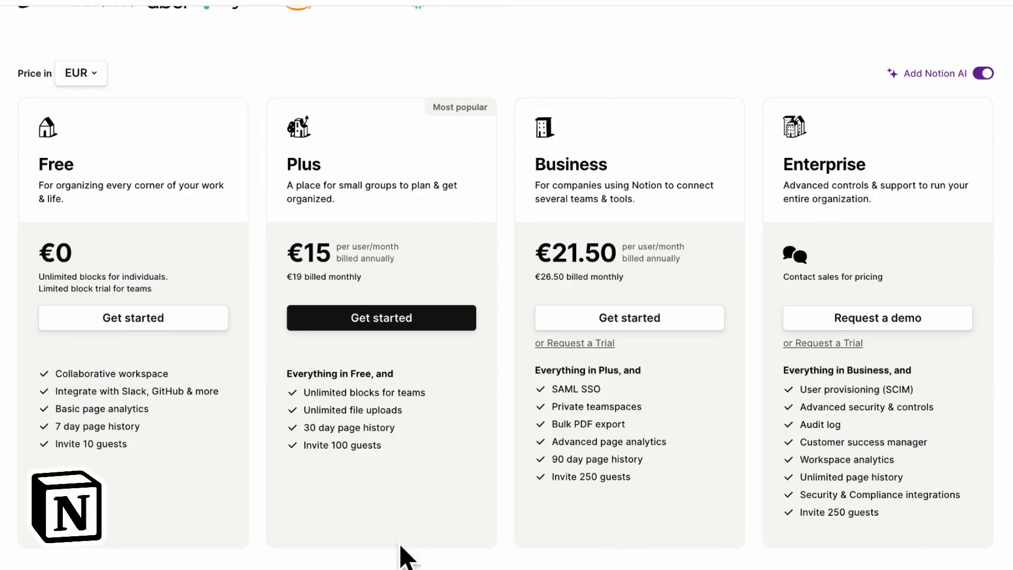
{"action": "mouse_move", "coordinate": [184, 494]}
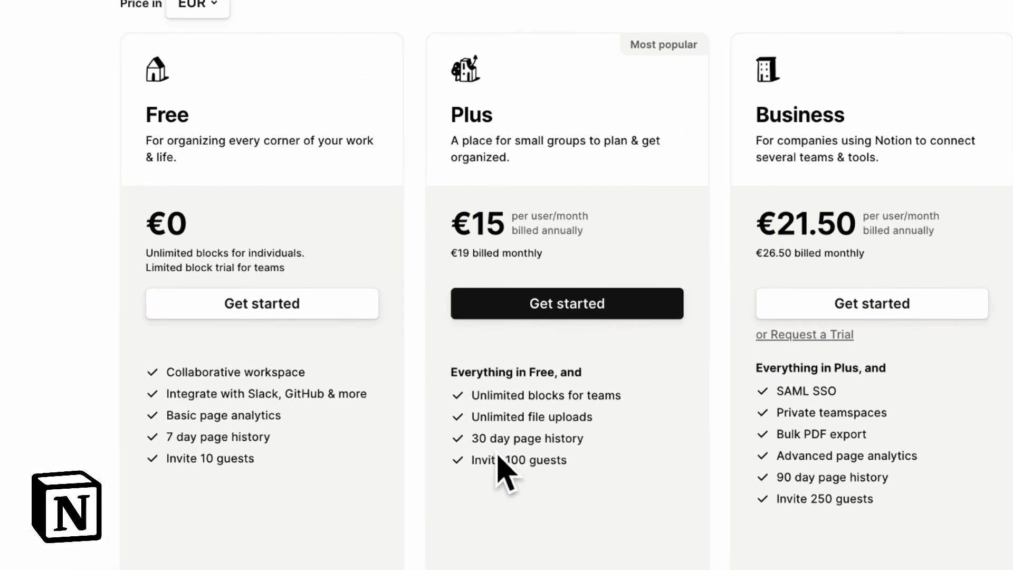
{"action": "mouse_move", "coordinate": [511, 445]}
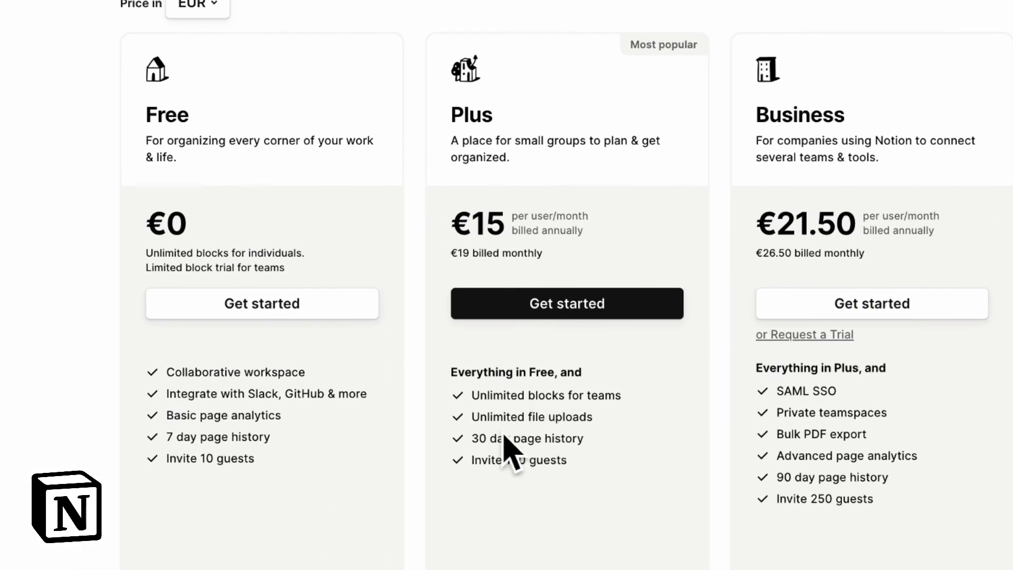
{"action": "mouse_move", "coordinate": [646, 453]}
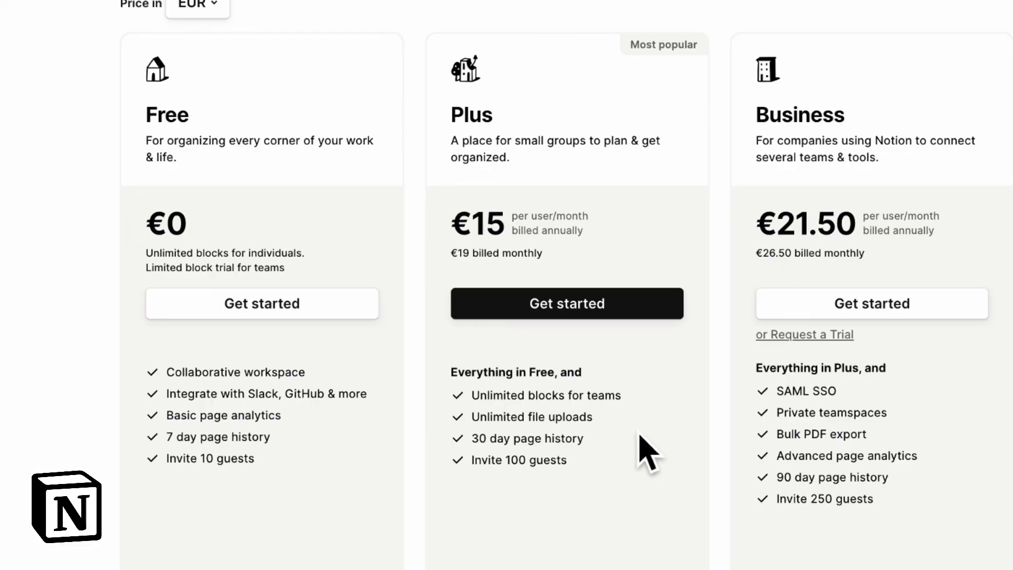
{"action": "mouse_move", "coordinate": [704, 430]}
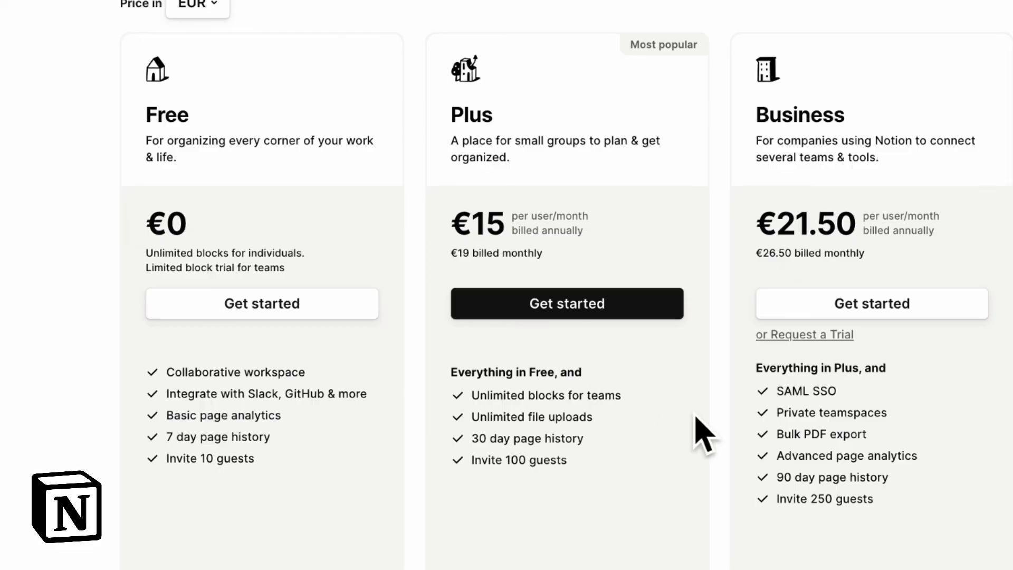
{"action": "mouse_move", "coordinate": [684, 510]}
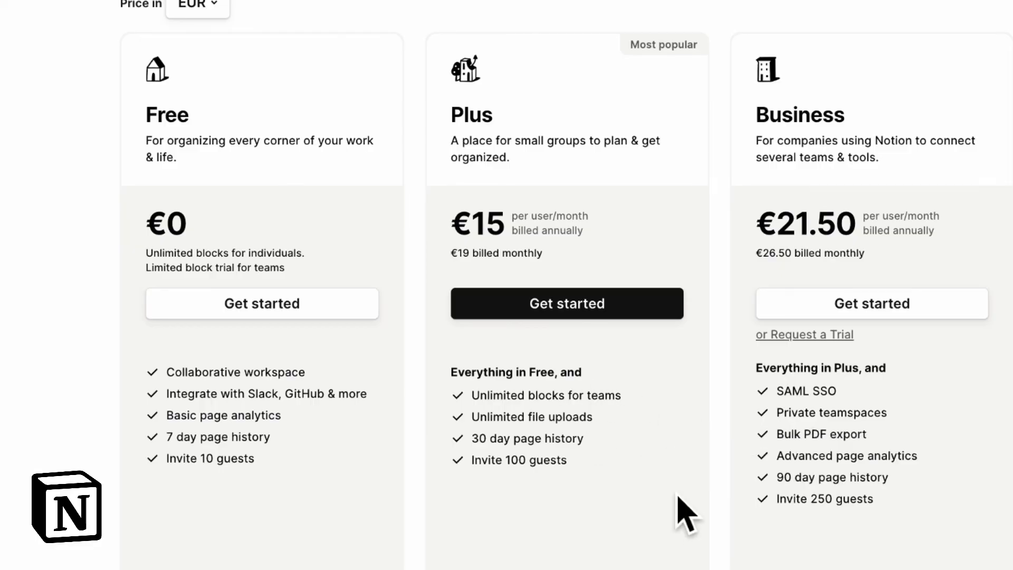
- Scroll the Notion pricing page past the plan cards to the Notion AI add-on
{"action": "scroll", "scroll_direction": "down", "scroll_amount": 3}
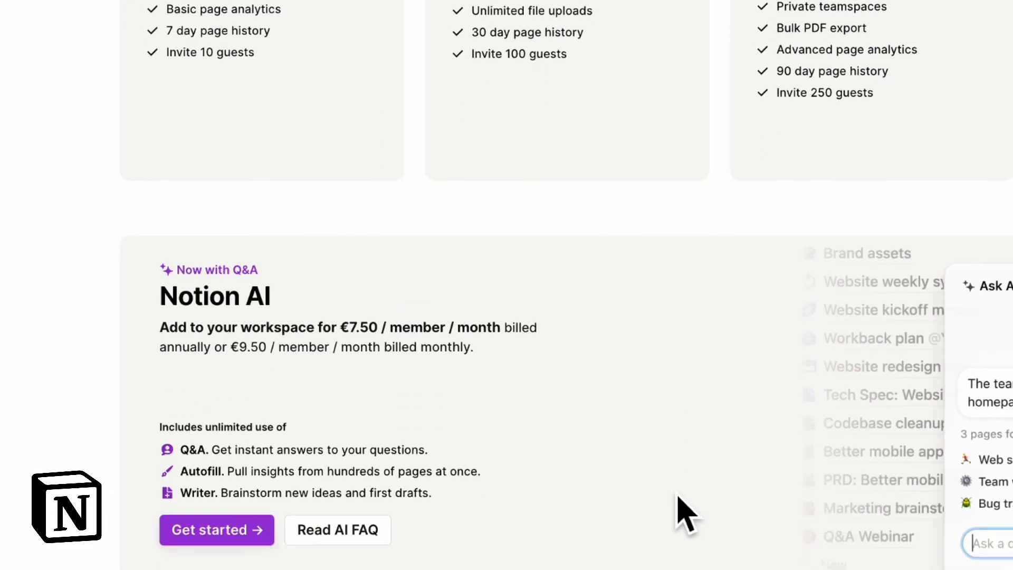
{"action": "scroll", "scroll_direction": "down", "scroll_amount": 3}
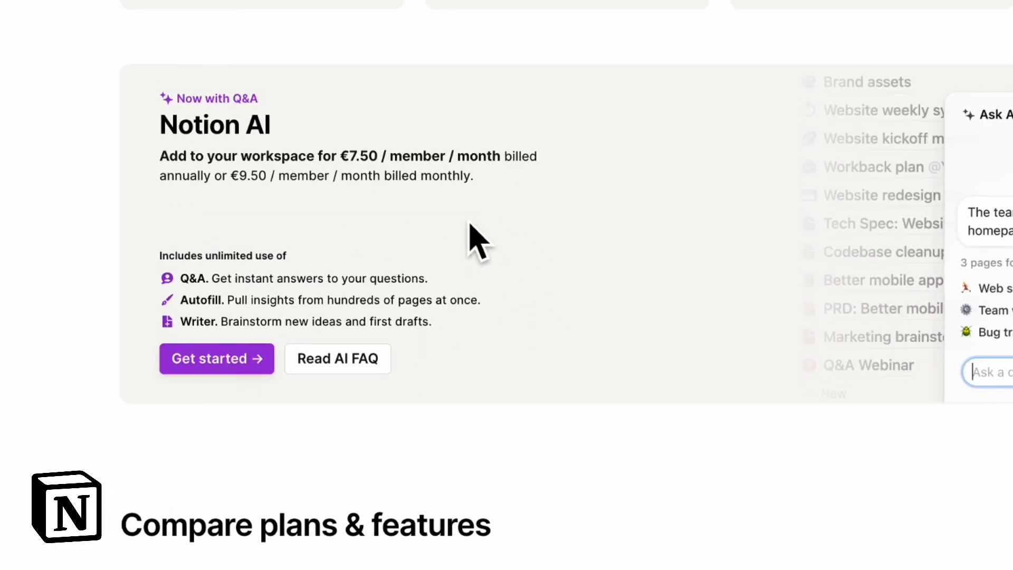
{"action": "mouse_move", "coordinate": [540, 299]}
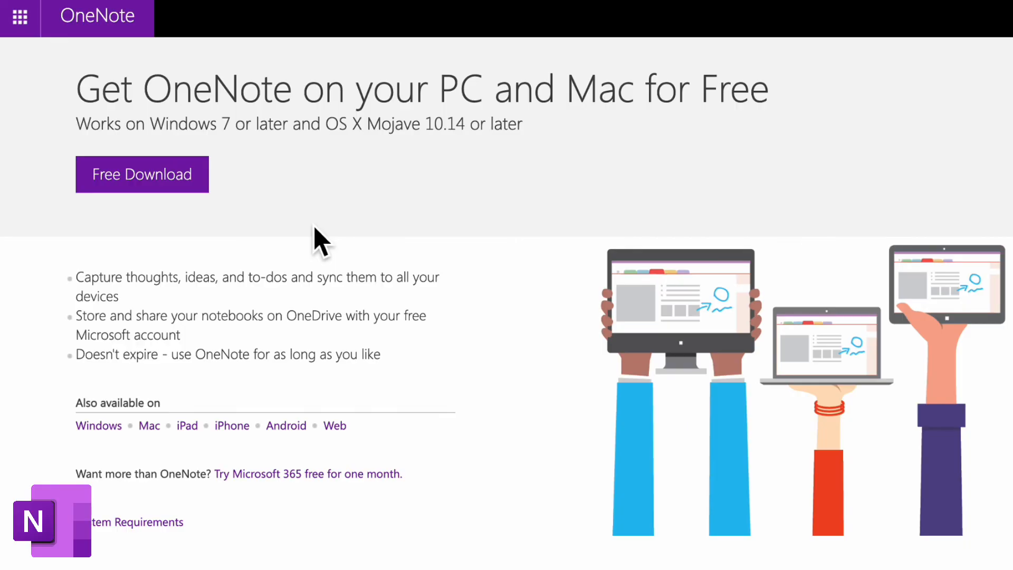
{"action": "mouse_move", "coordinate": [356, 197]}
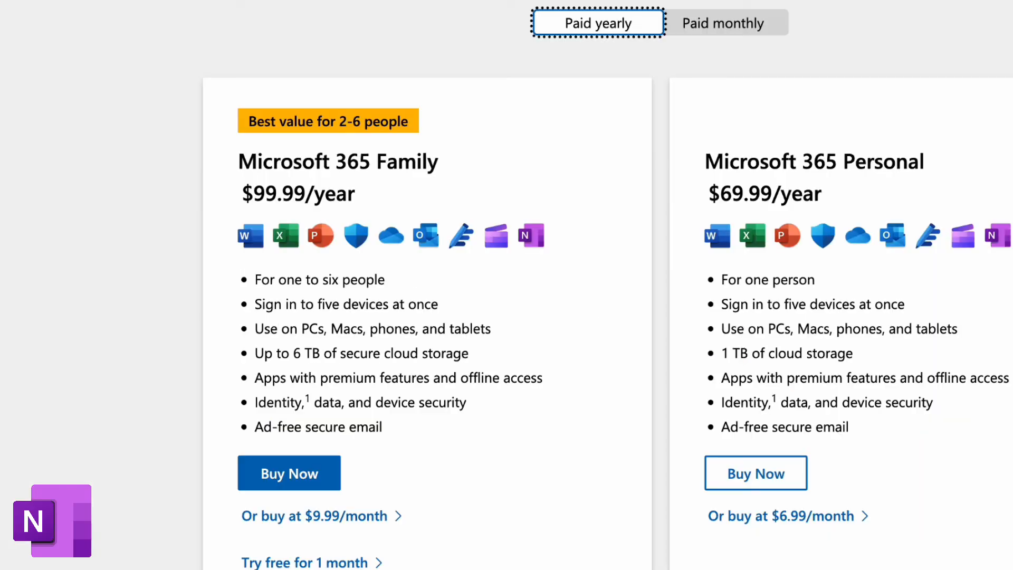
- Scroll through the OneNote free offer and Microsoft 365 Family and Personal yearly prices
{"action": "scroll", "scroll_direction": "down", "scroll_amount": 3}
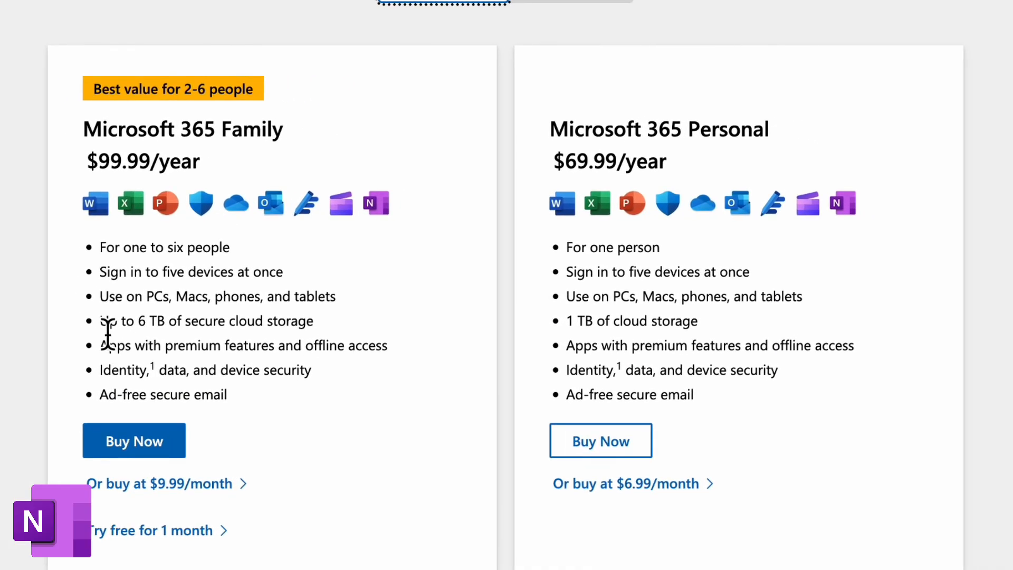
{"action": "mouse_move", "coordinate": [320, 359]}
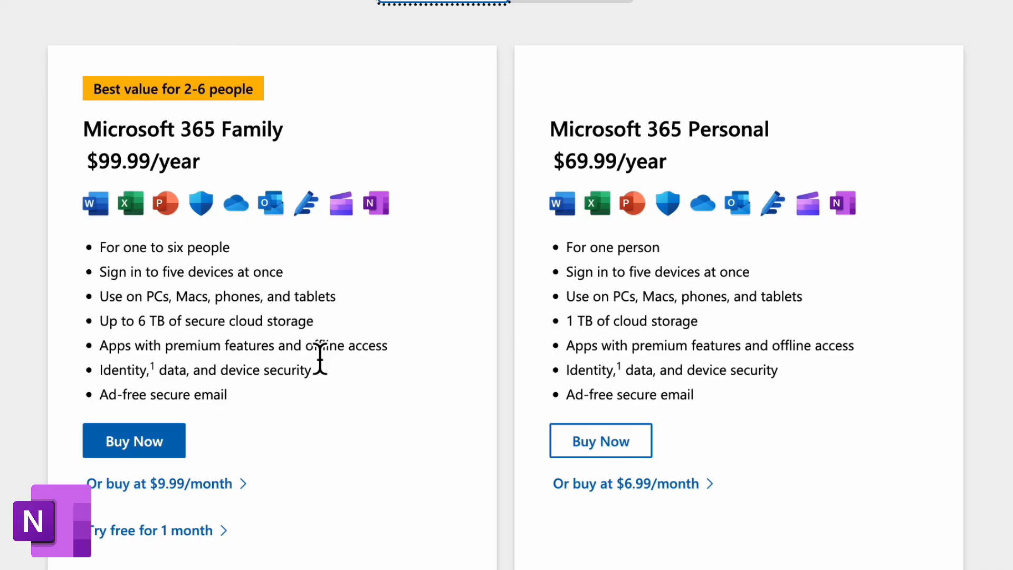
{"action": "mouse_move", "coordinate": [444, 329]}
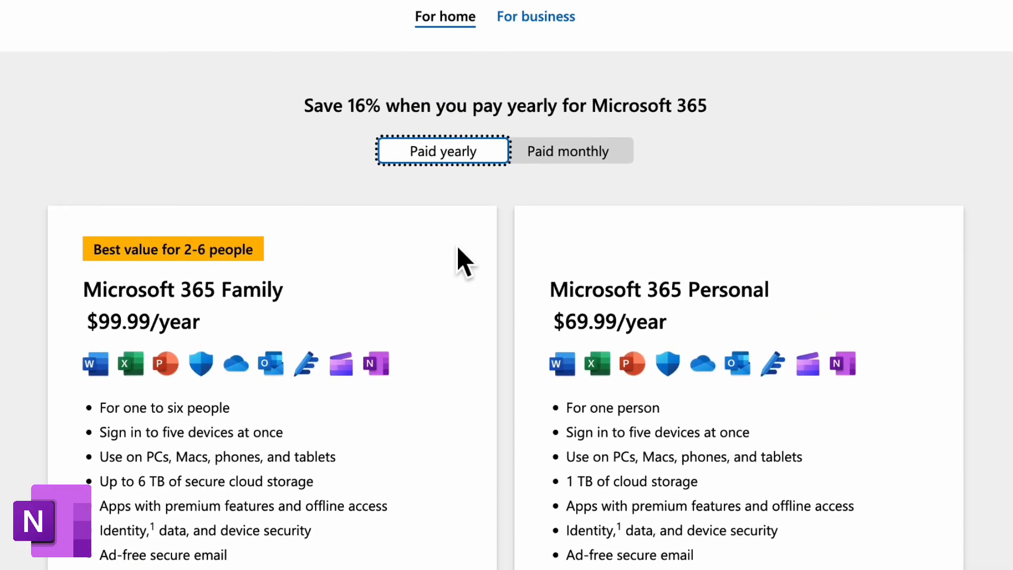
{"action": "mouse_move", "coordinate": [510, 284]}
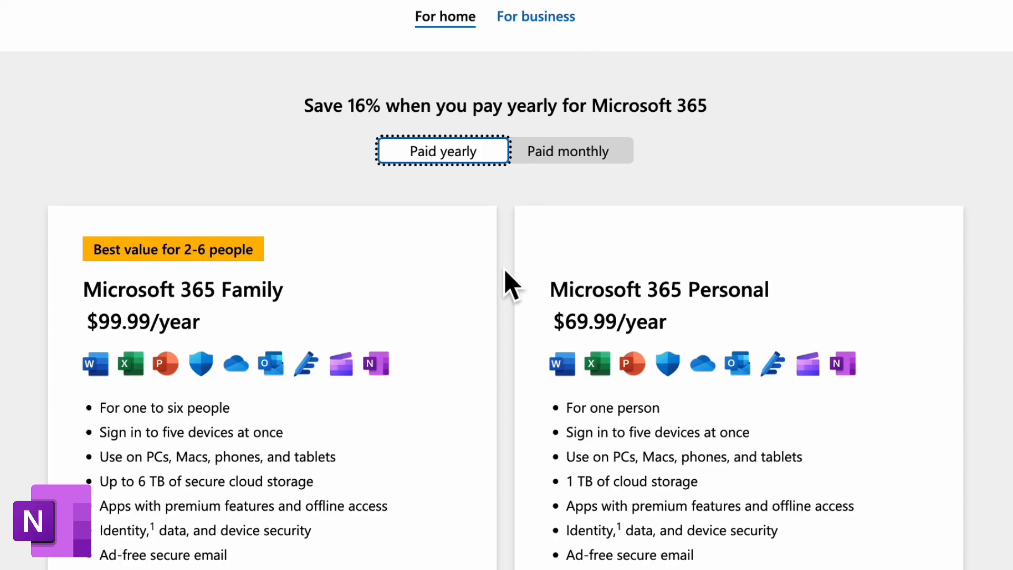
{"action": "scroll", "scroll_direction": "down", "scroll_amount": 3}
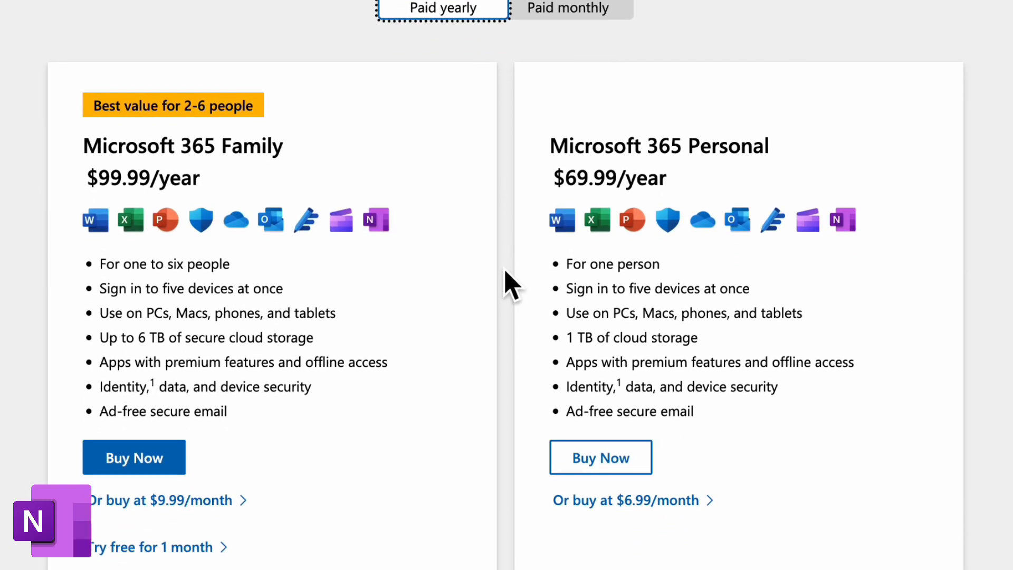
{"action": "scroll", "scroll_direction": "down", "scroll_amount": 3}
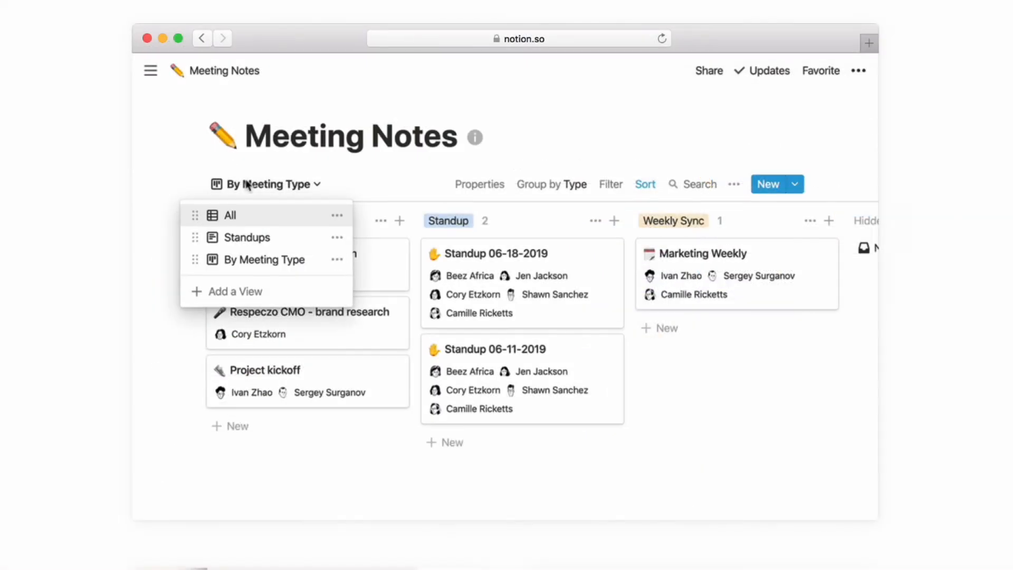
- List the Meeting Notes board's All, Standups and By Meeting Type views
{"action": "left_click", "coordinate": [230, 215]}
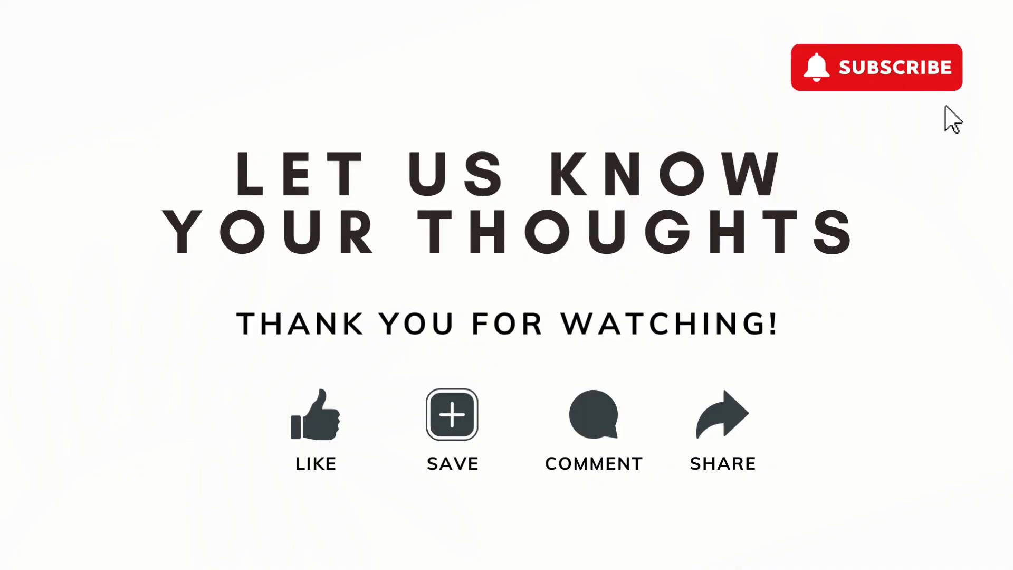
{"action": "left_click", "coordinate": [922, 85]}
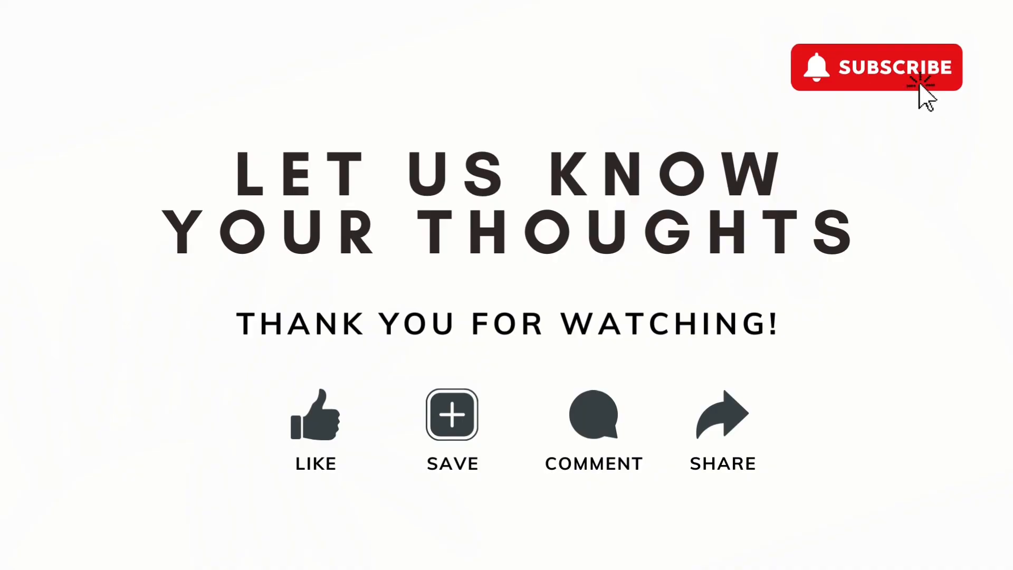
{"action": "mouse_move", "coordinate": [950, 120]}
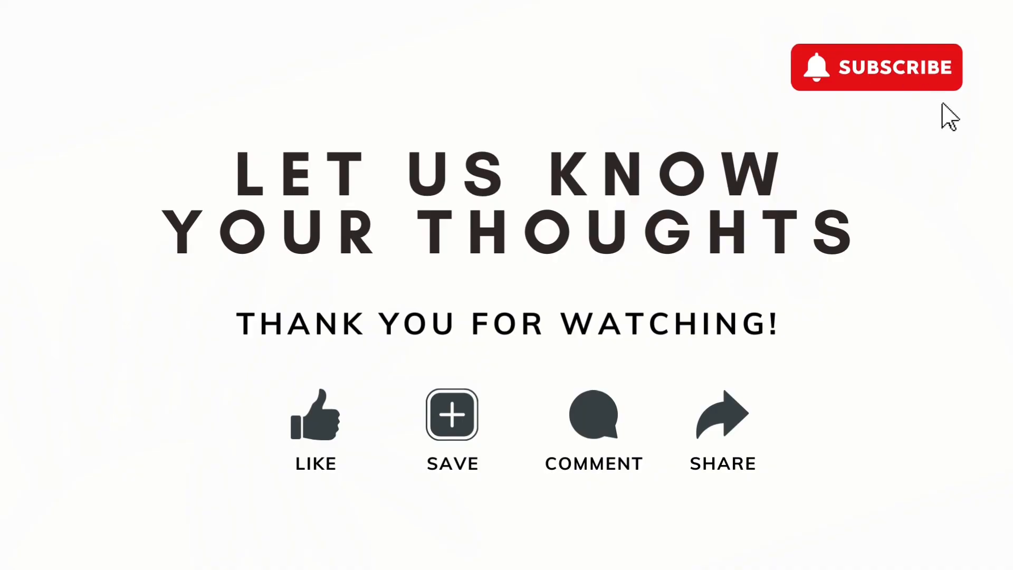
{"action": "mouse_move", "coordinate": [931, 103]}
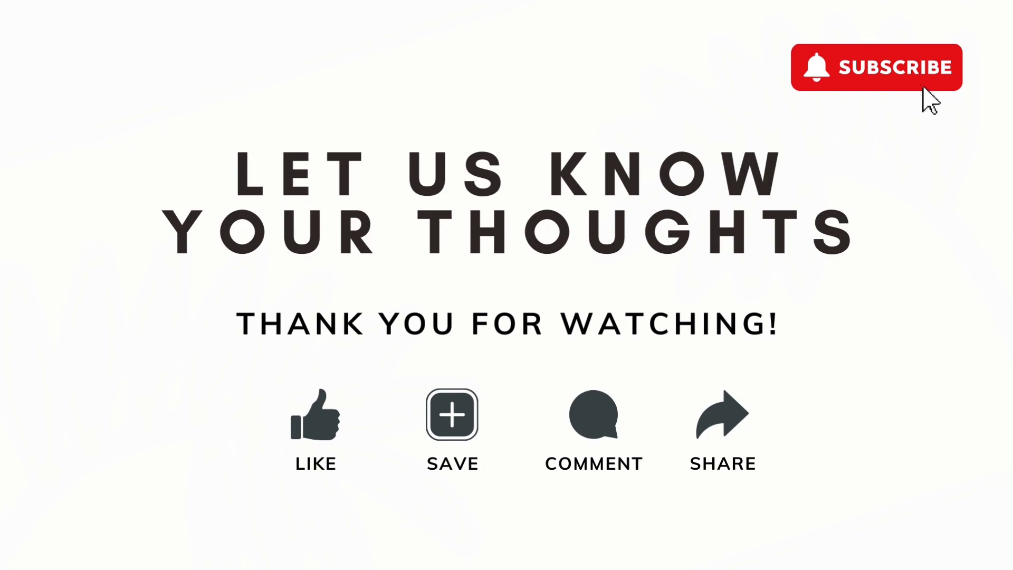